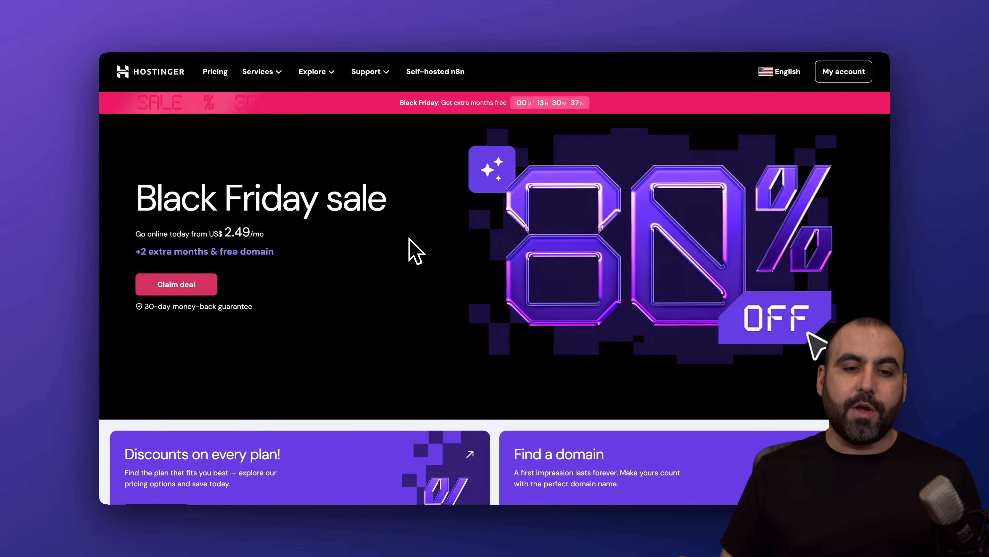
pyautogui.moveTo(275, 78)
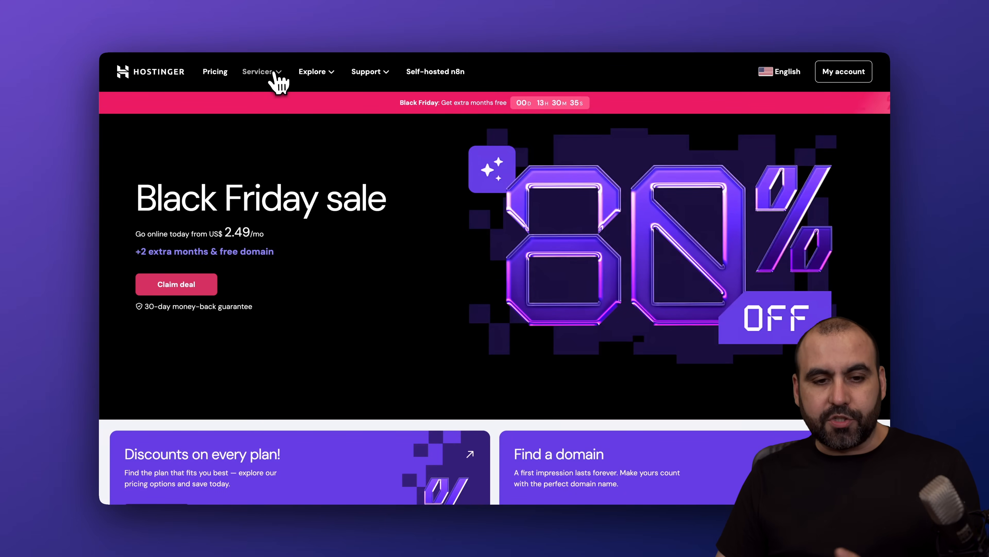
# Open the VPS hosting plans page from the Services menu.
pyautogui.click(258, 72)
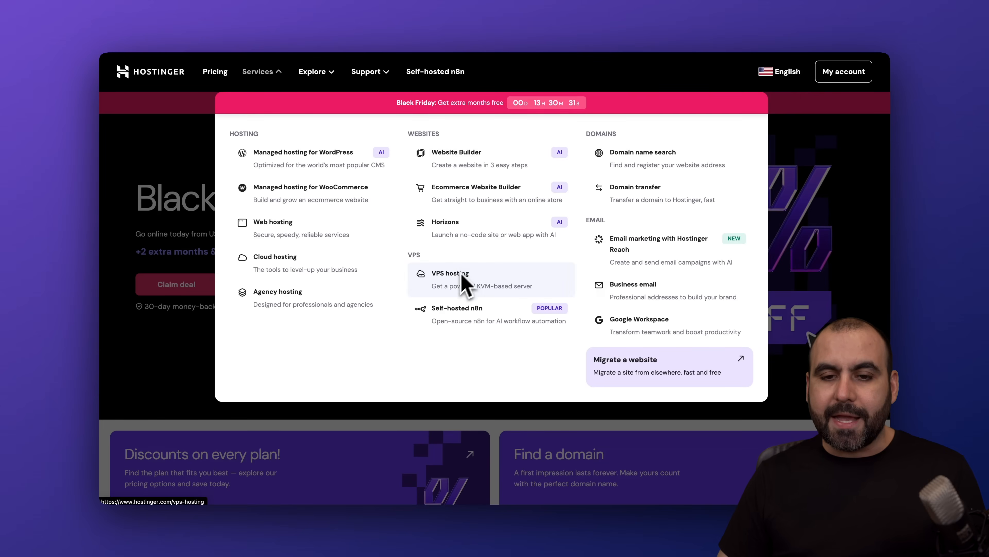
pyautogui.click(451, 273)
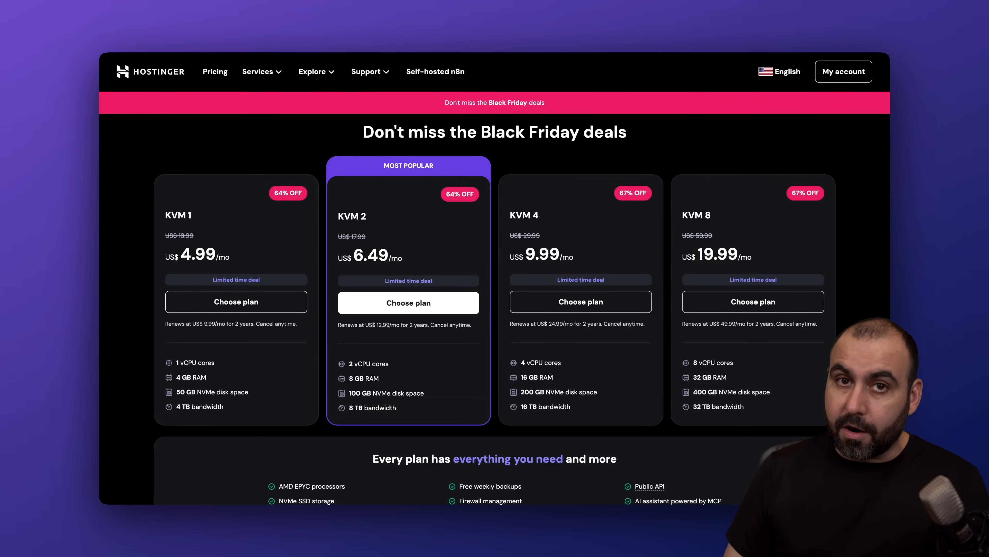
pyautogui.moveTo(503, 453)
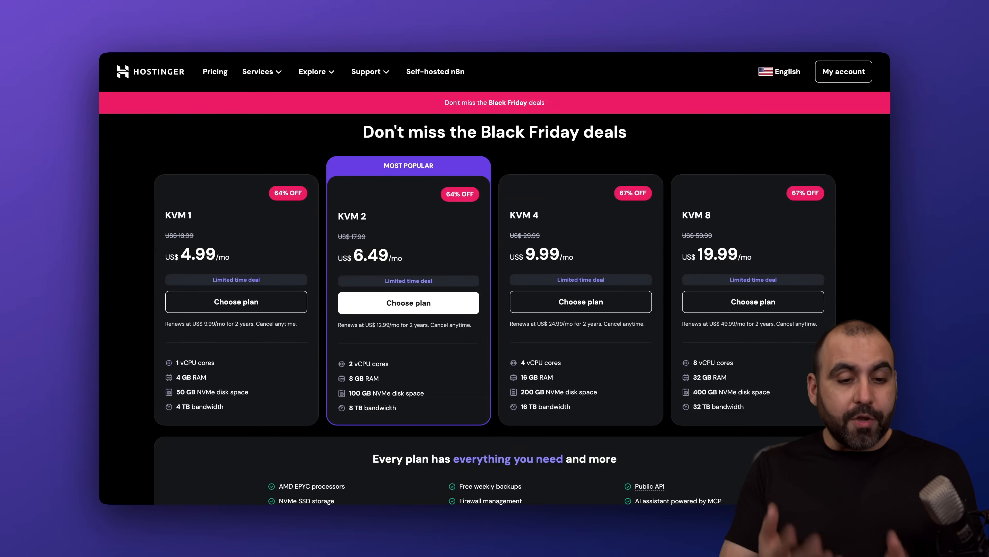
pyautogui.moveTo(196, 281)
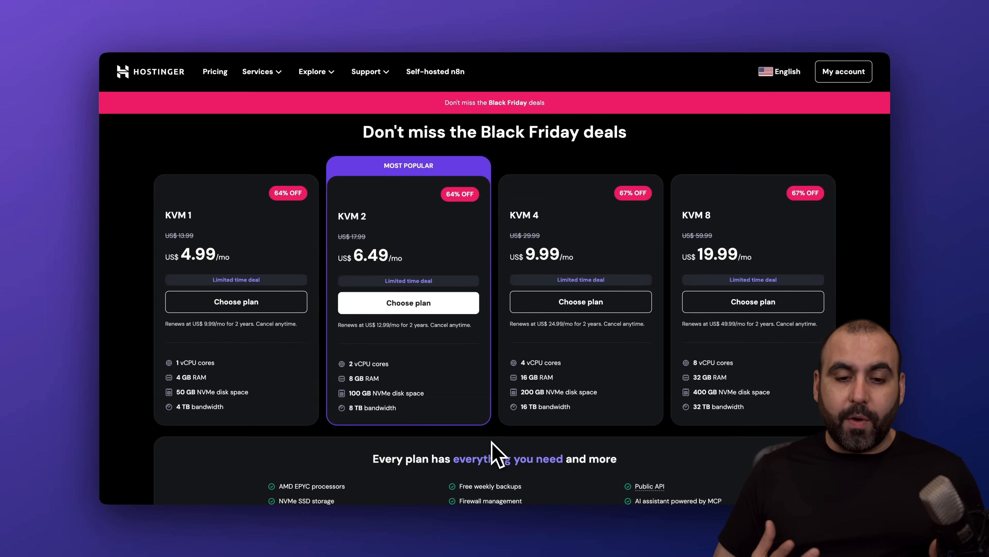
pyautogui.moveTo(403, 376)
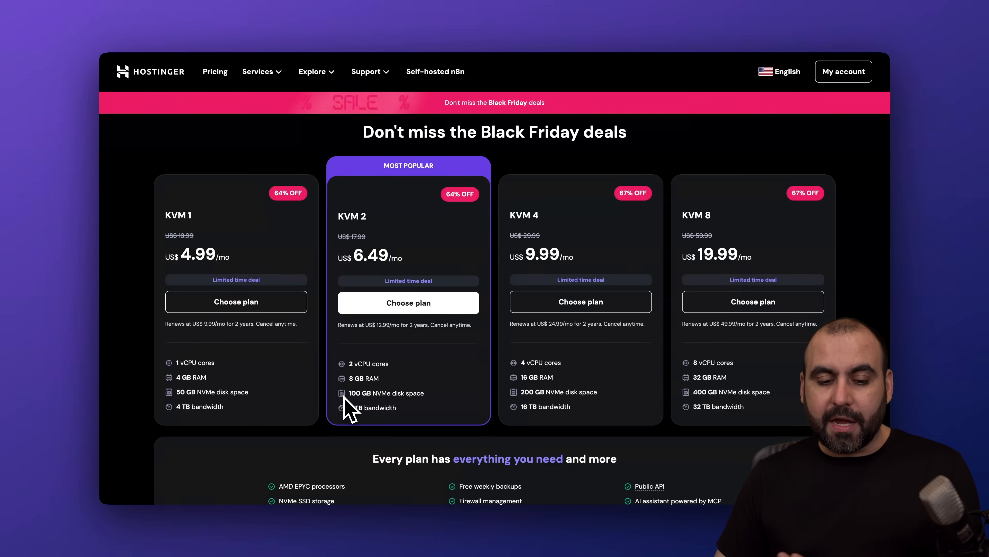
pyautogui.moveTo(425, 400)
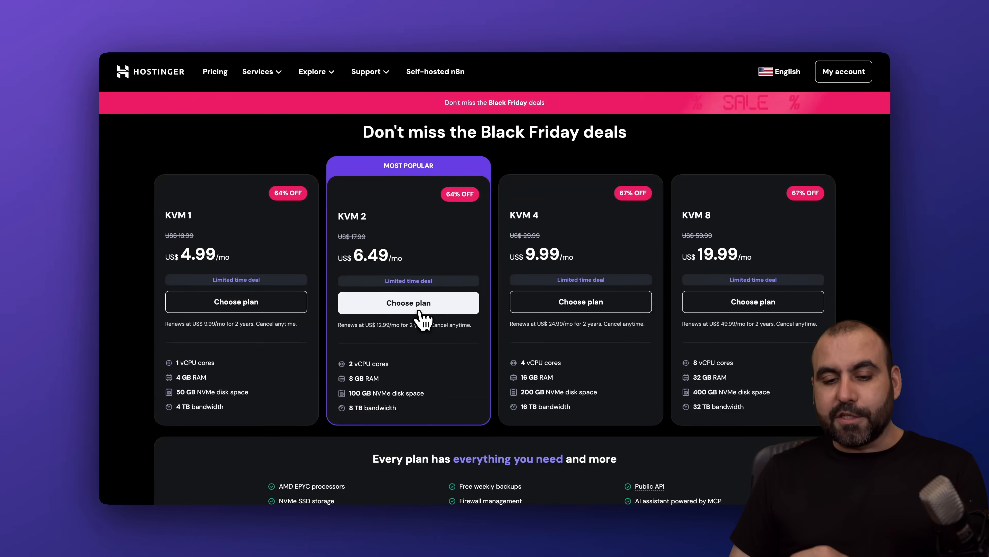
# Add the KVM 2 plan to the cart on a 24-month billing period.
pyautogui.click(408, 303)
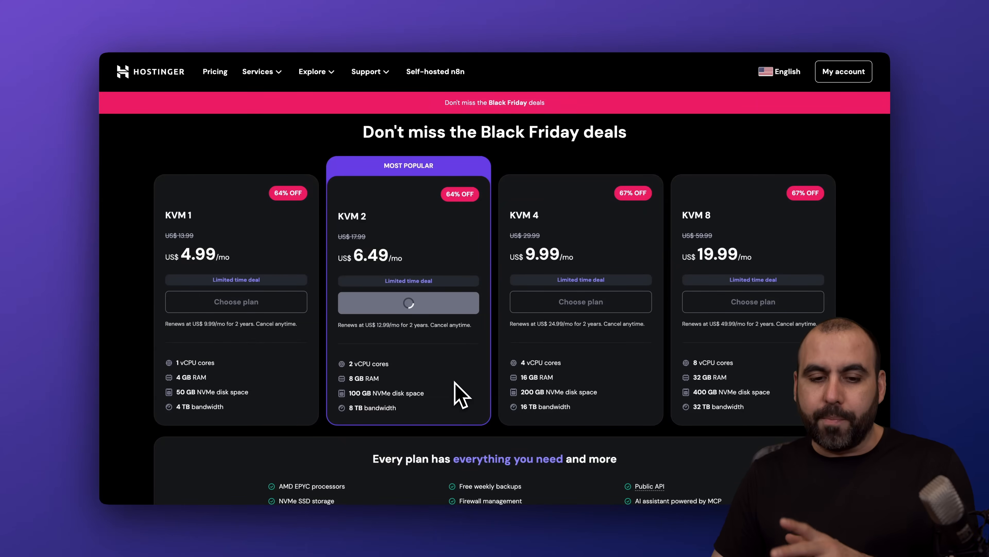
pyautogui.click(408, 302)
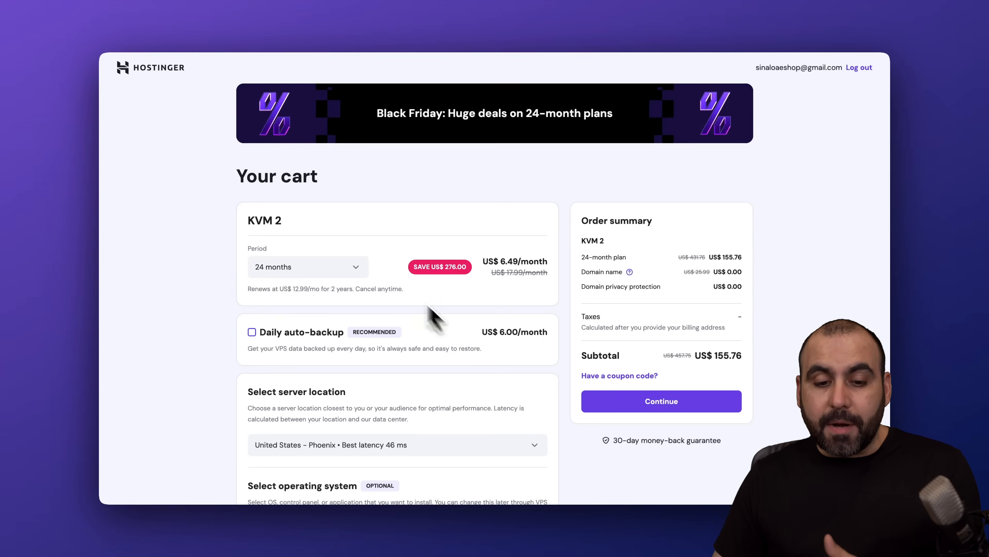
pyautogui.click(308, 267)
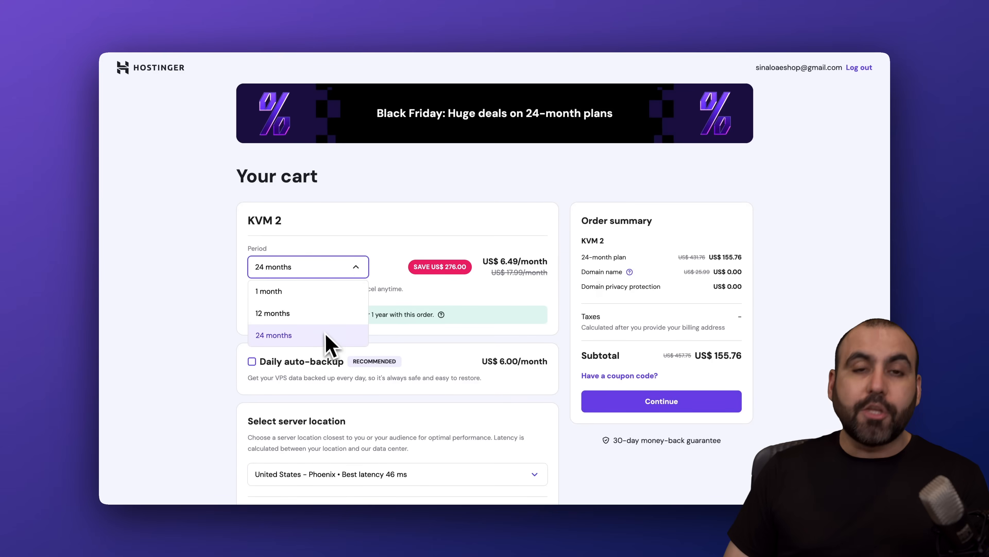
pyautogui.click(273, 335)
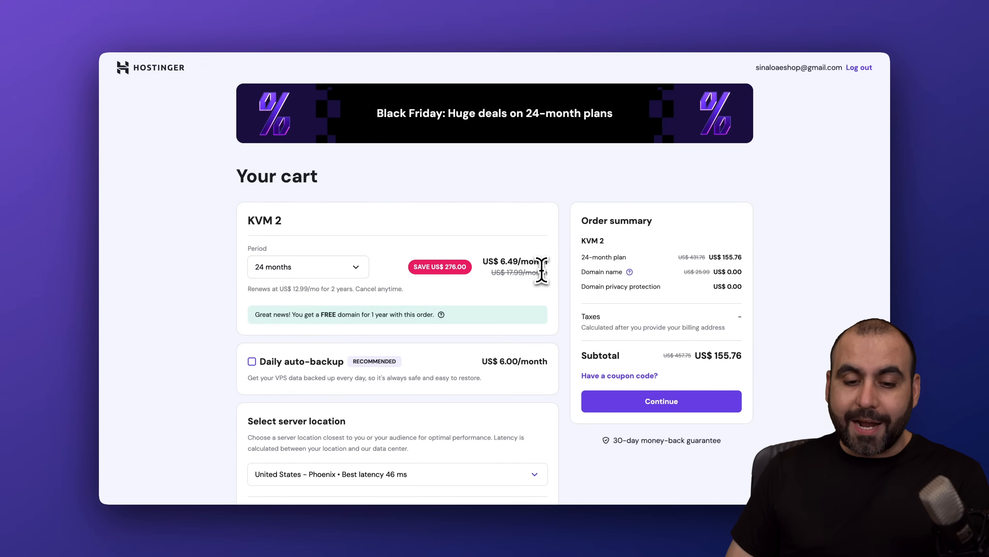
pyautogui.moveTo(448, 313)
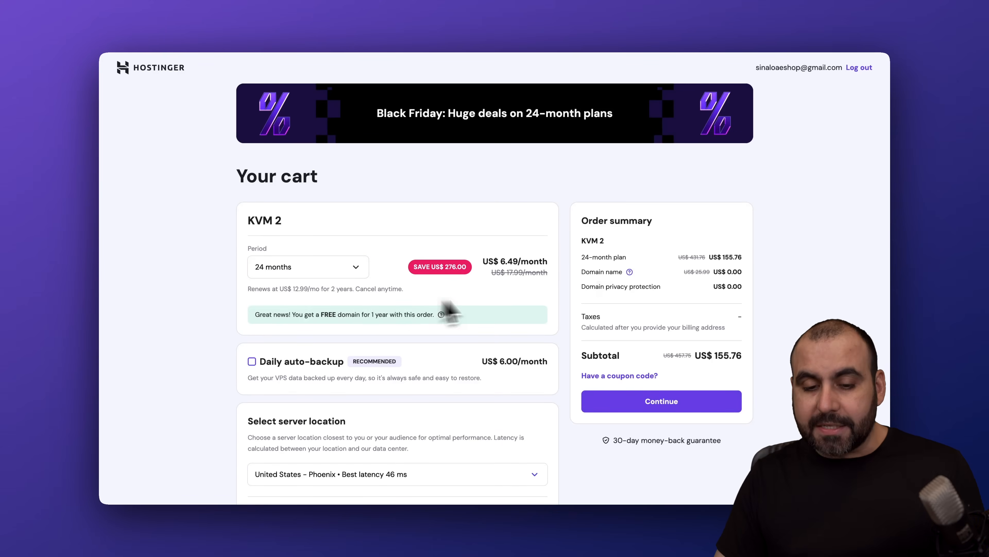
# Review the application images and apply the entered coupon code.
pyautogui.scroll(-3)
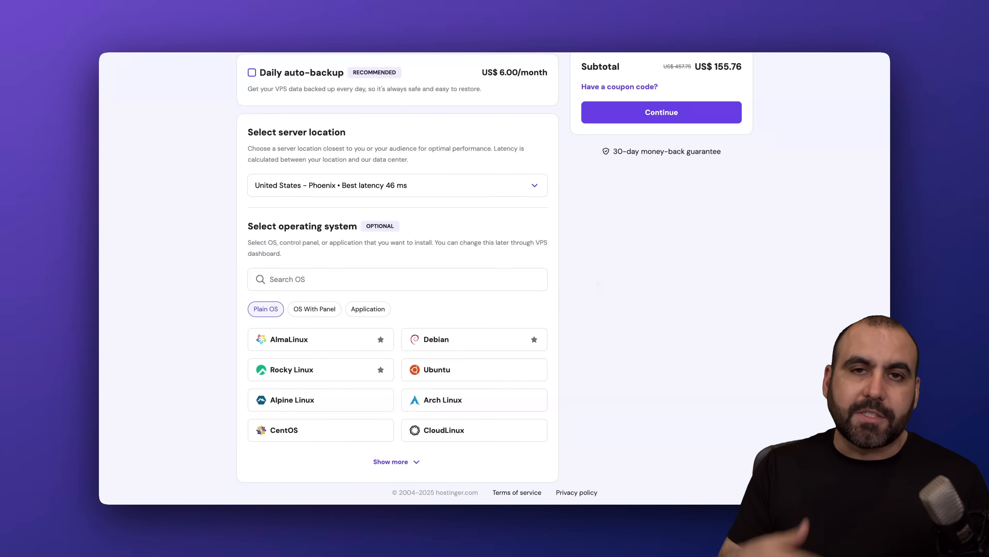
pyautogui.click(368, 309)
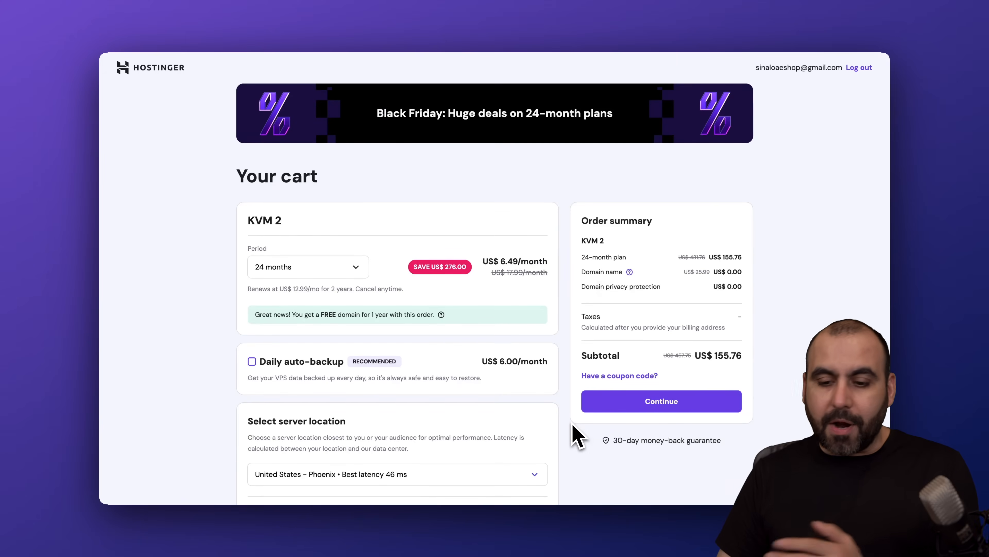
pyautogui.scroll(-3)
pyautogui.write('SA')
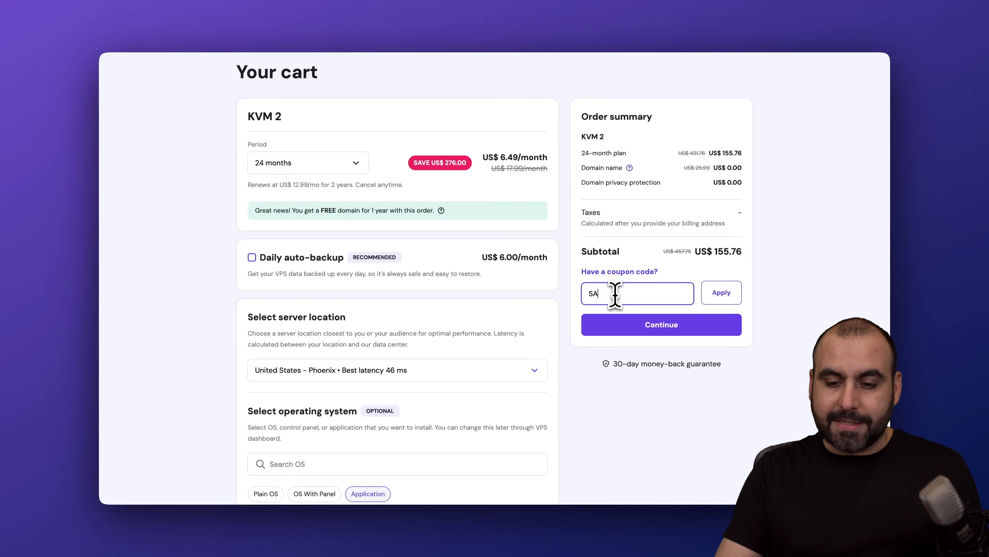
pyautogui.click(721, 293)
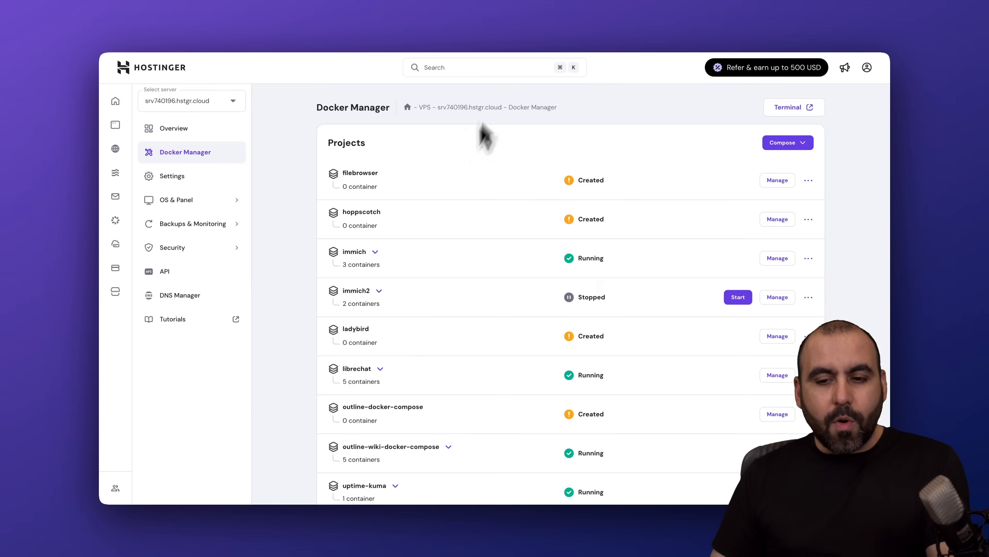
pyautogui.click(788, 142)
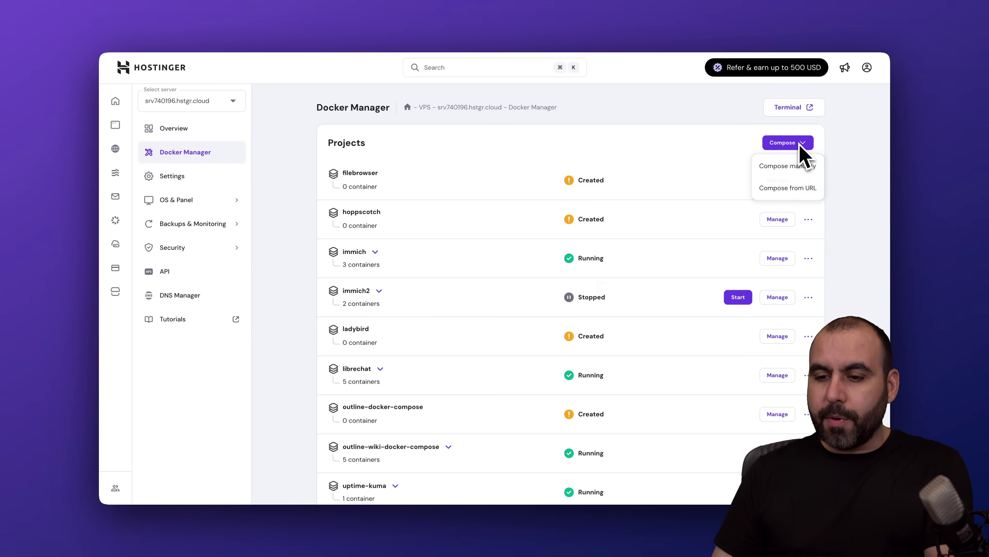
pyautogui.click(788, 187)
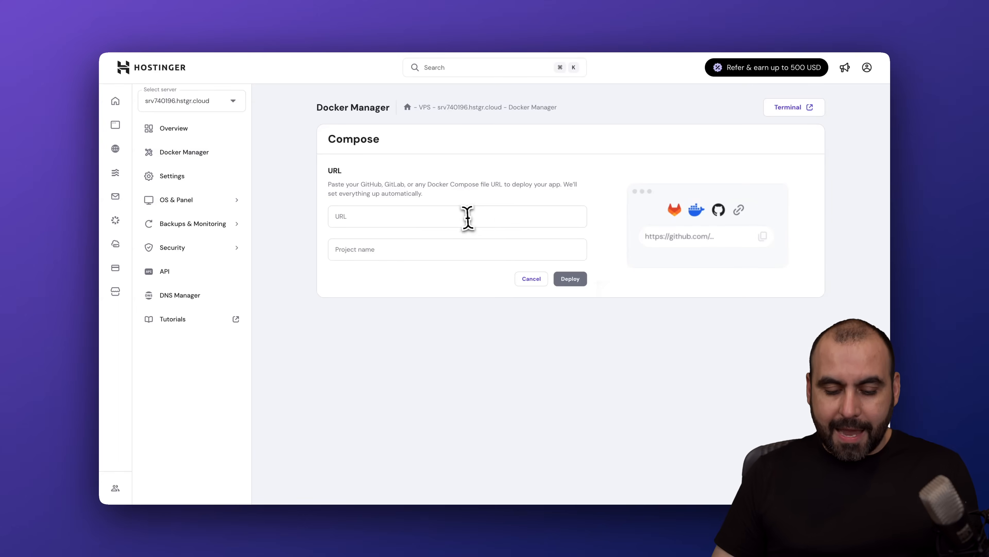
pyautogui.write('https://github.com/immich-app/immich')
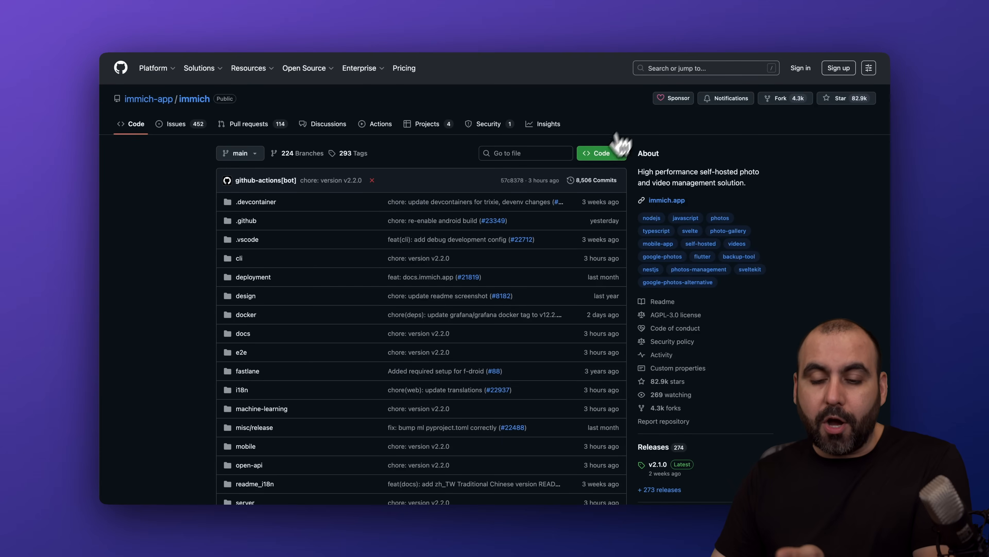
pyautogui.click(602, 153)
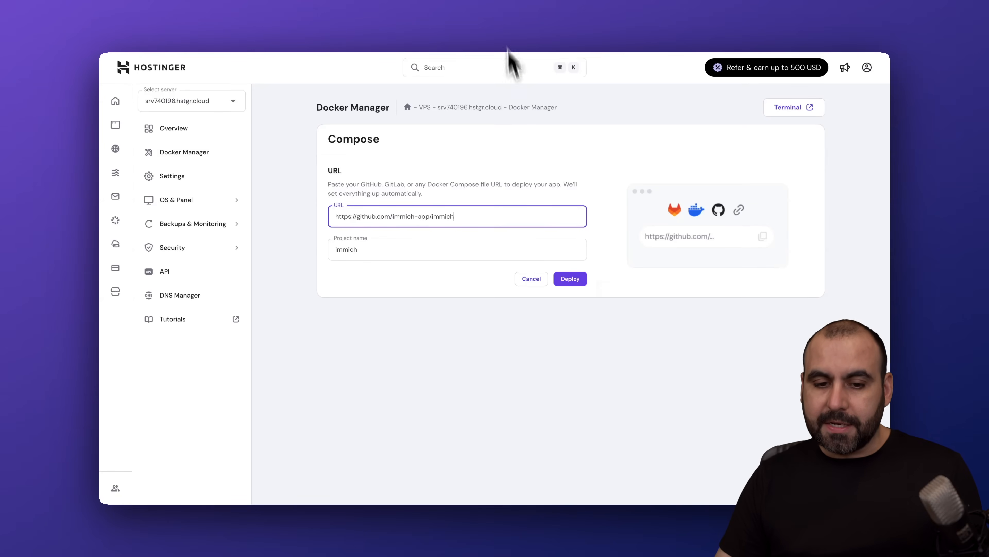
pyautogui.moveTo(601, 51)
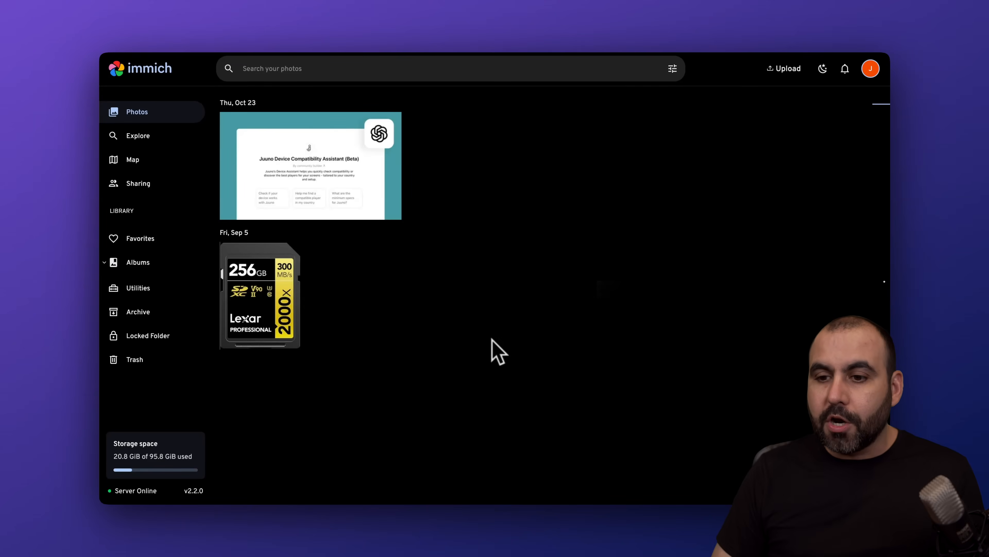
# Upload a Desktop image to the library and dismiss the success notice.
pyautogui.click(784, 68)
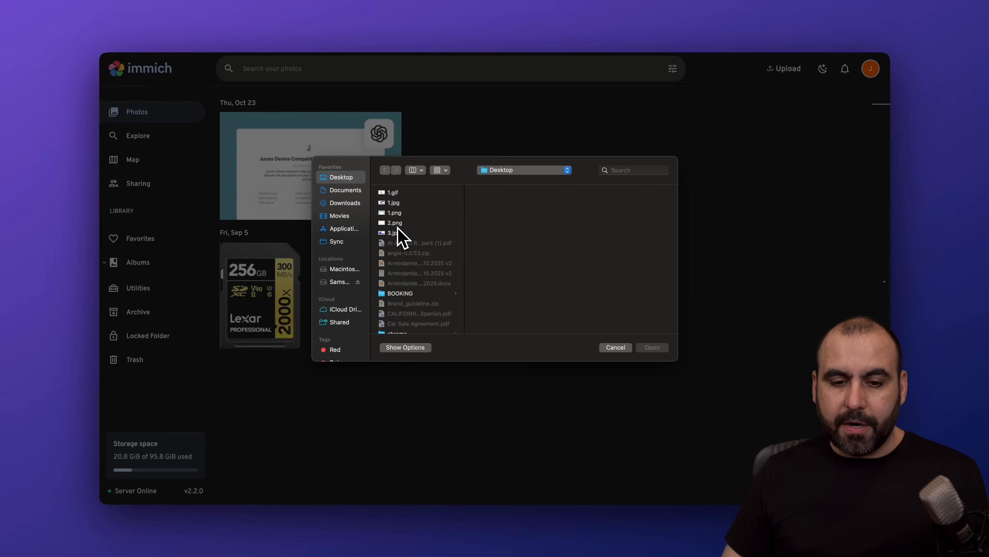
pyautogui.doubleClick(395, 223)
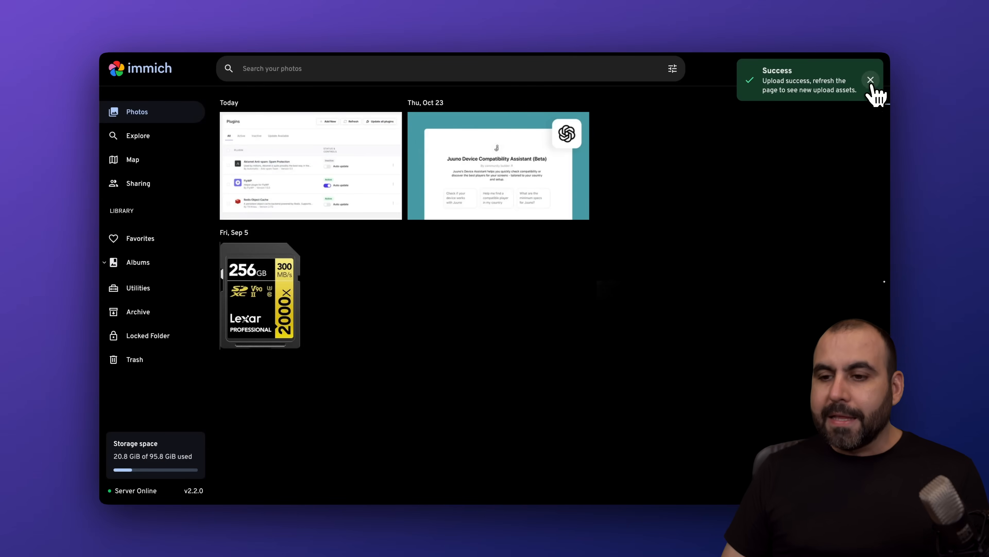
pyautogui.click(871, 80)
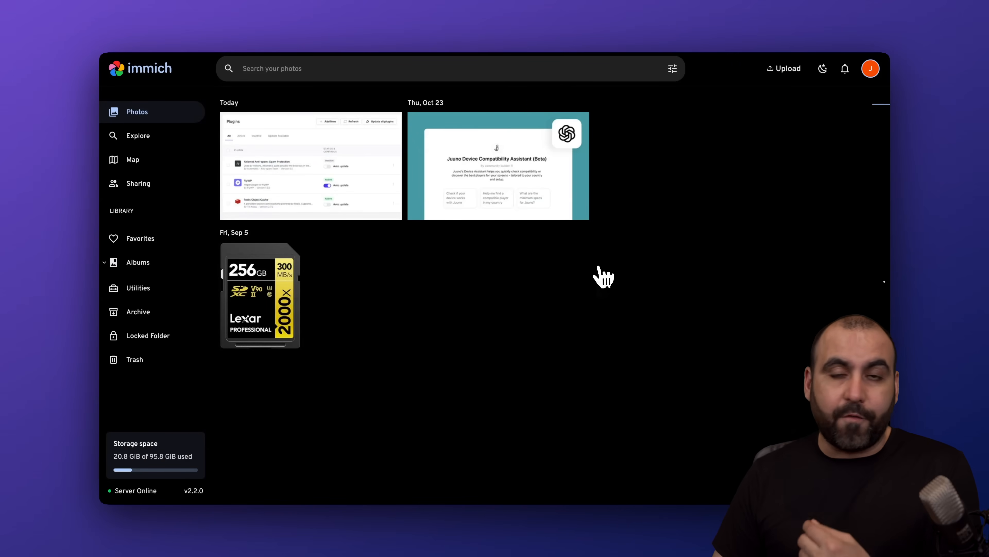
pyautogui.moveTo(529, 302)
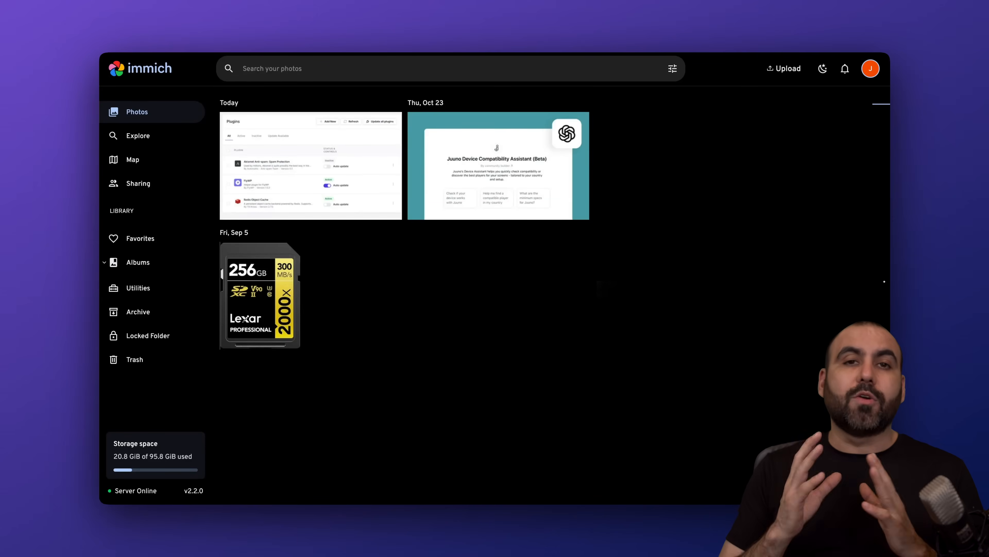
pyautogui.moveTo(530, 296)
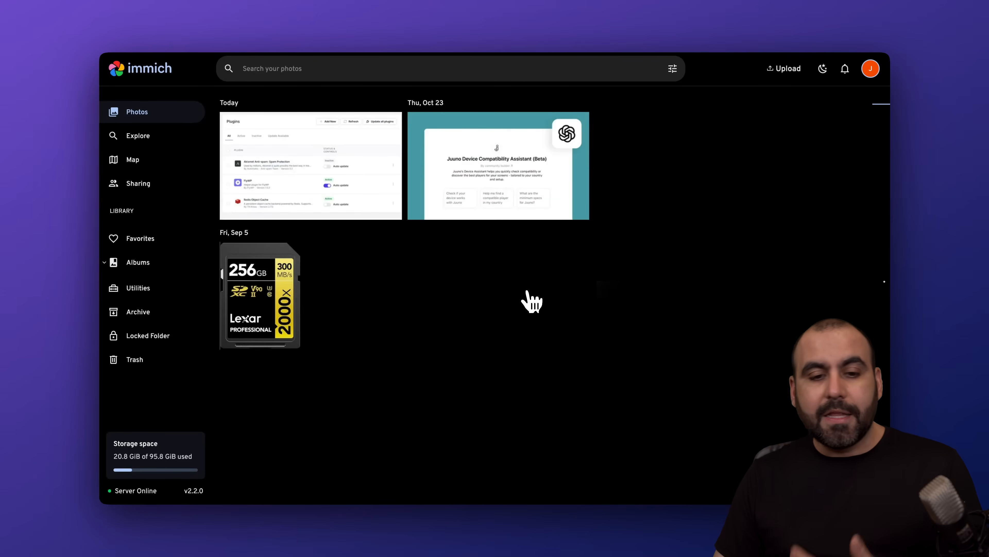
pyautogui.click(312, 167)
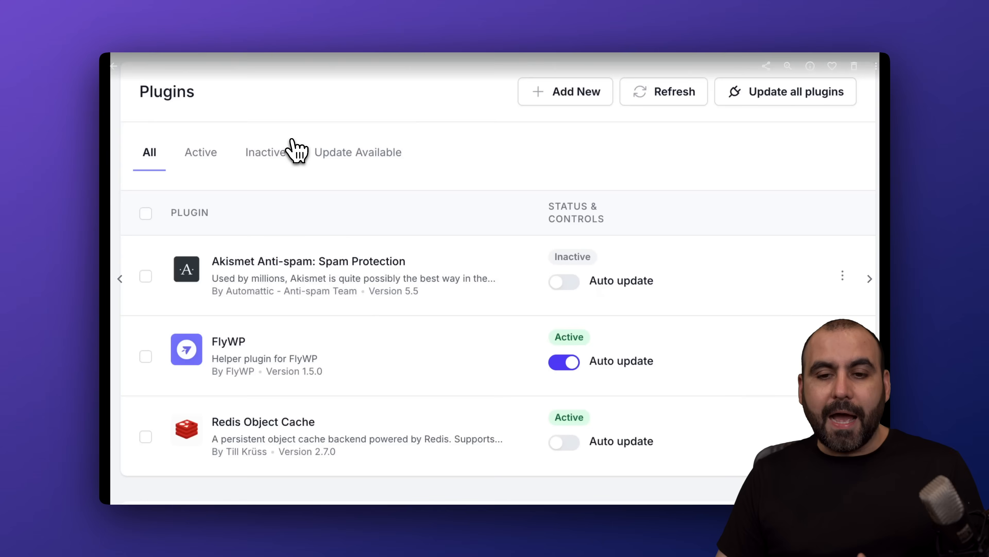
pyautogui.moveTo(742, 92)
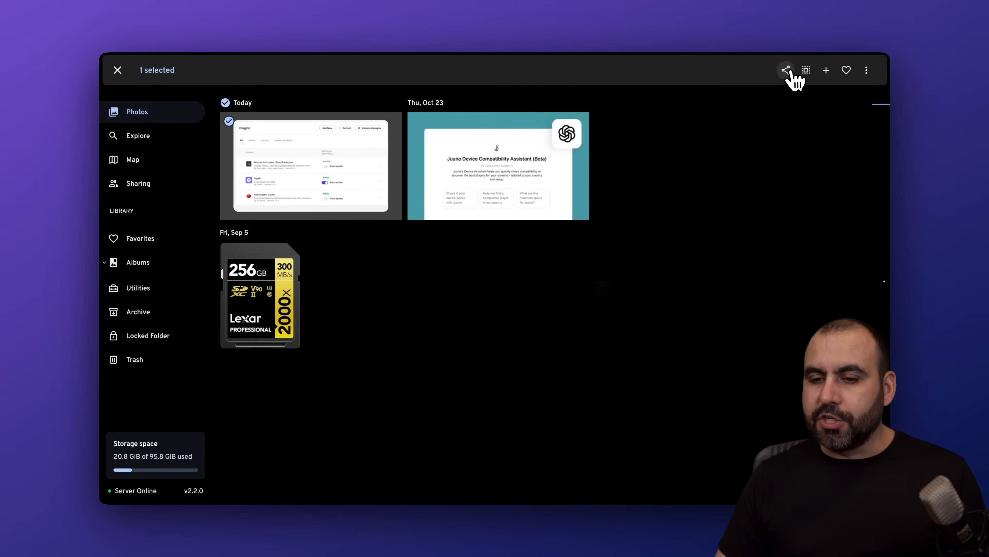
pyautogui.click(786, 70)
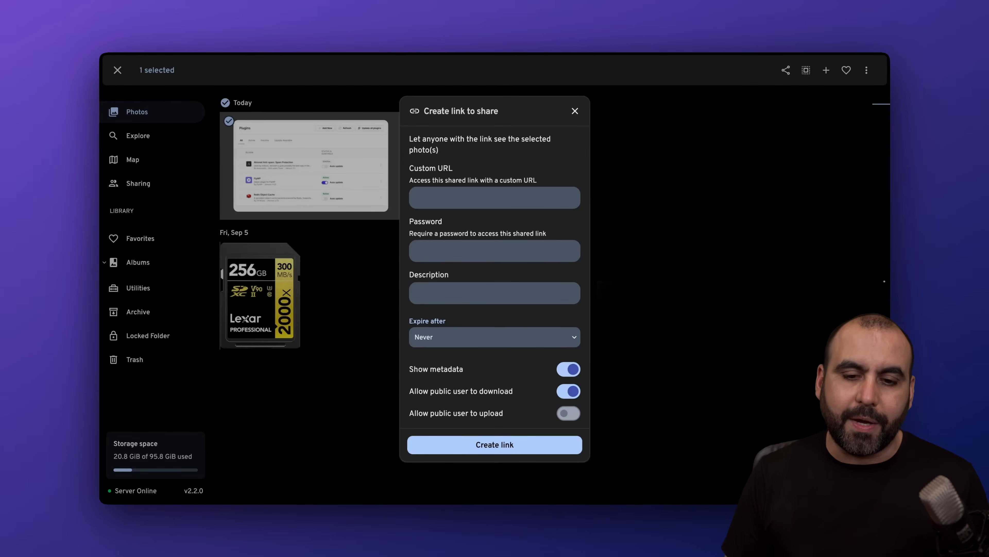
pyautogui.click(479, 251)
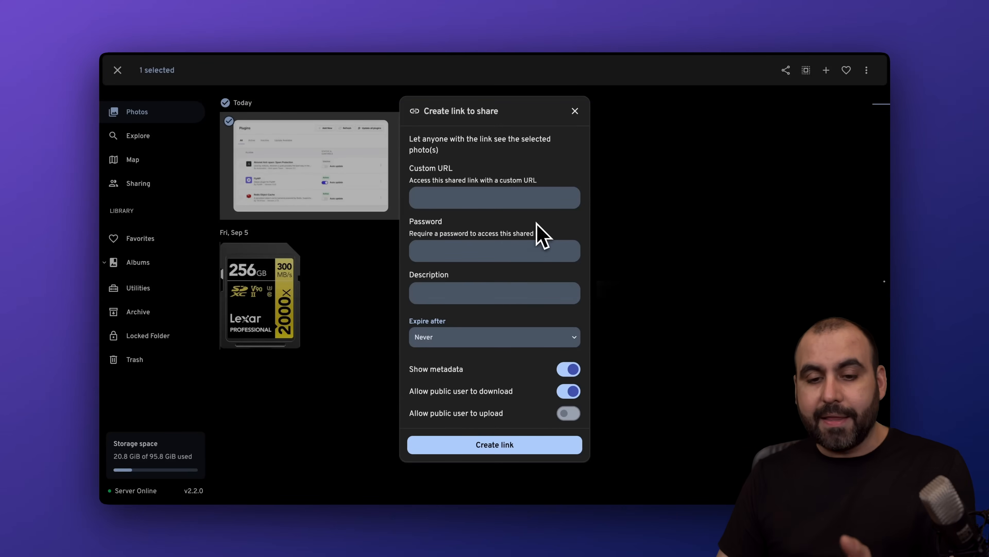
pyautogui.click(495, 336)
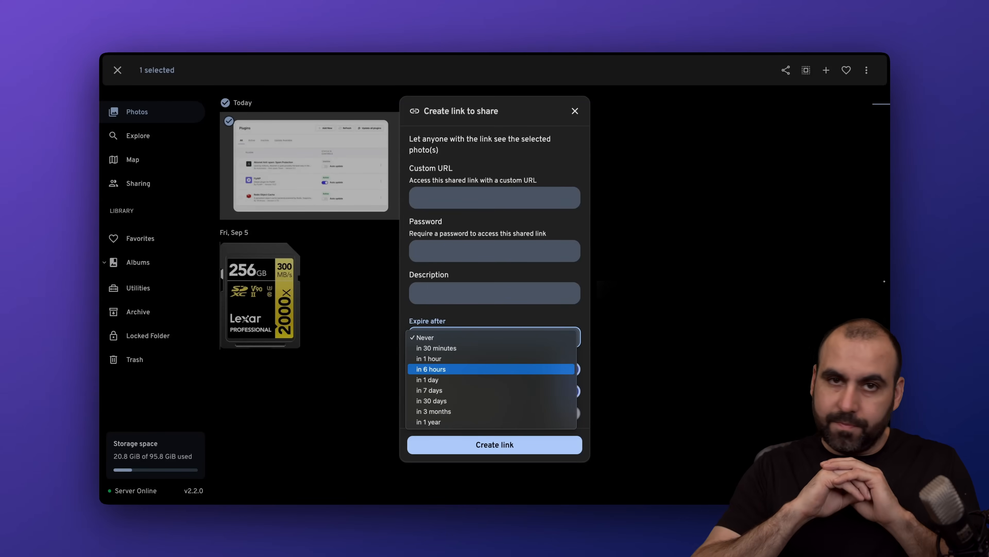
pyautogui.click(426, 337)
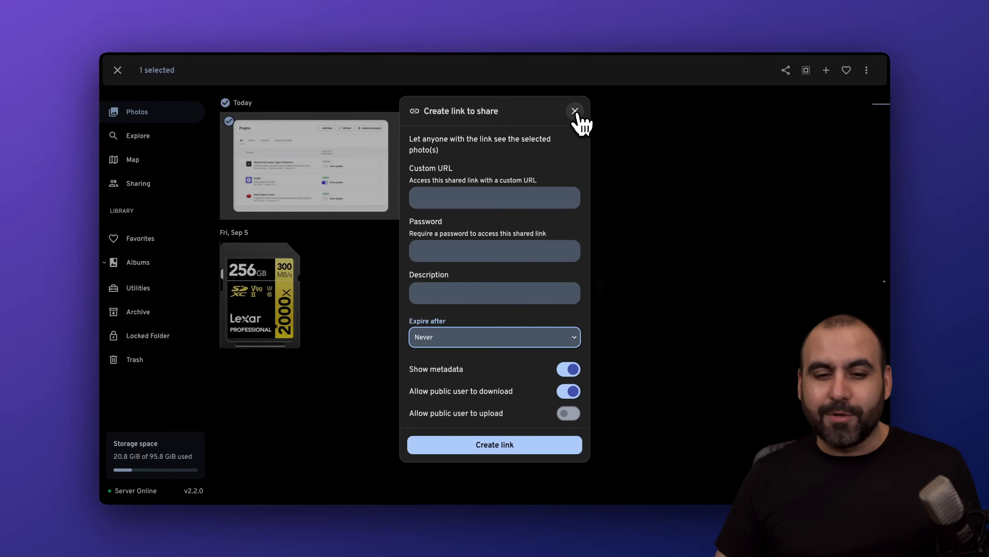
pyautogui.click(576, 110)
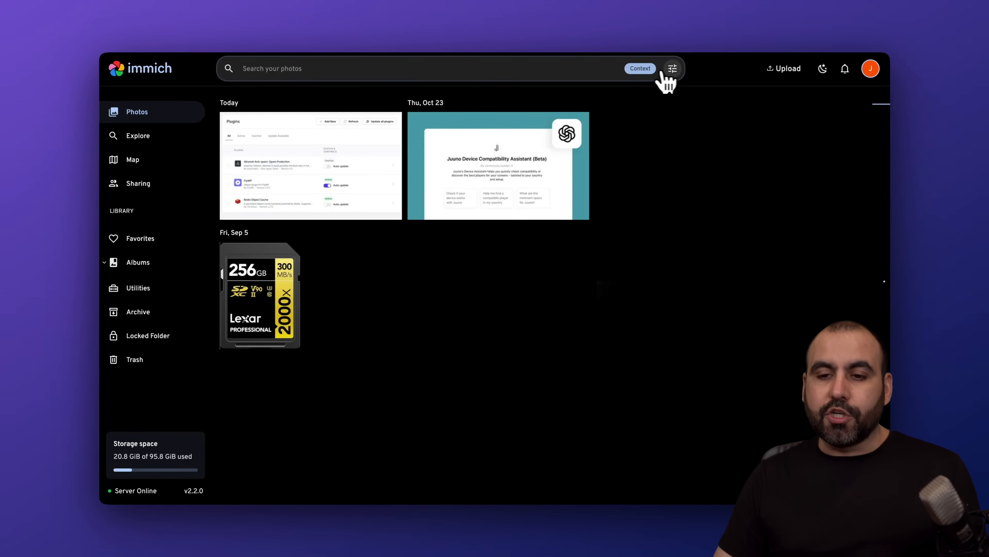
# Review and close the advanced search filters, then go to Explore.
pyautogui.click(674, 68)
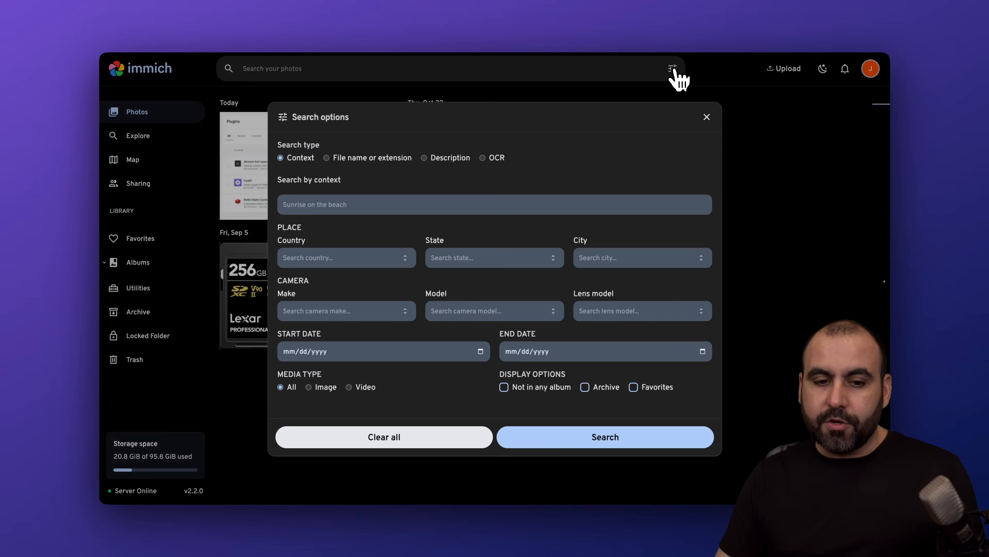
pyautogui.moveTo(472, 275)
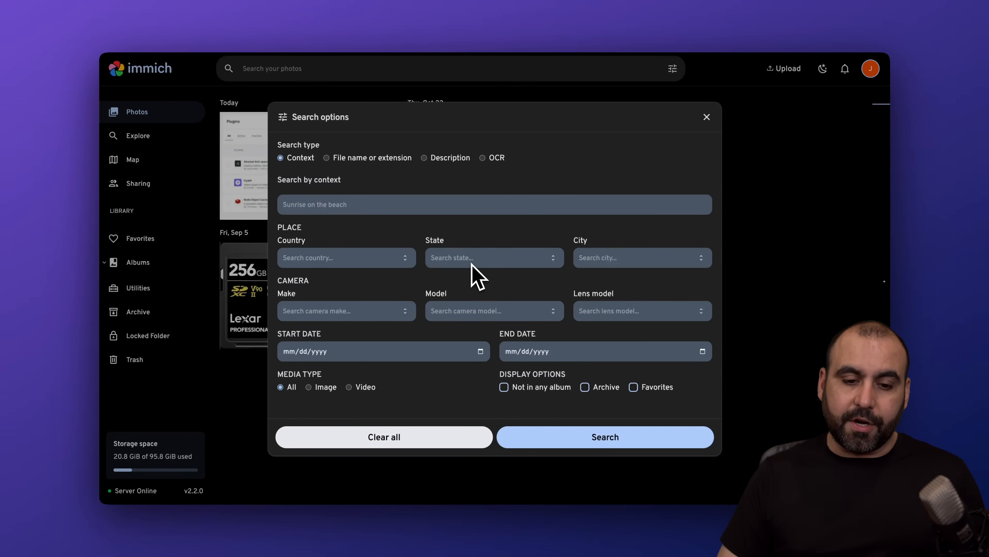
pyautogui.click(707, 117)
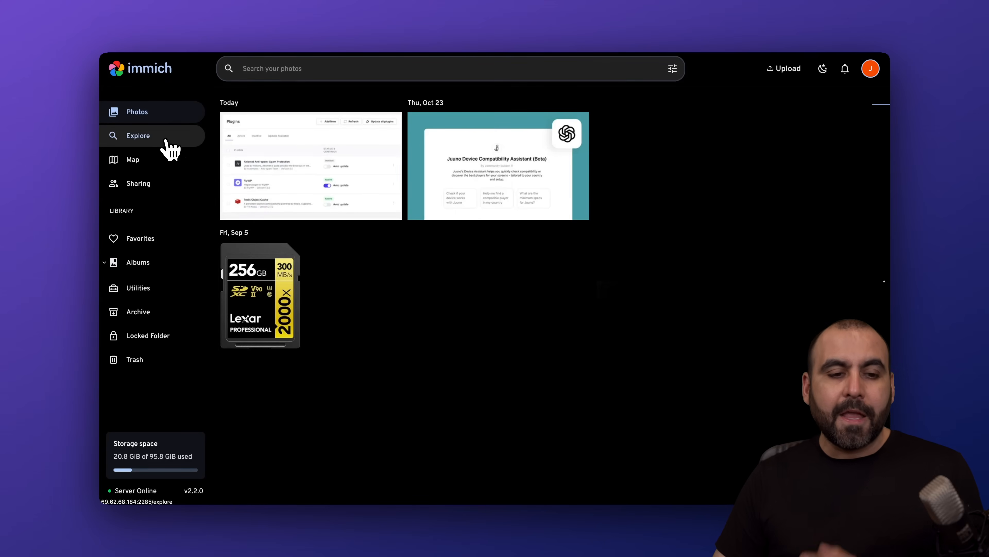
pyautogui.click(133, 160)
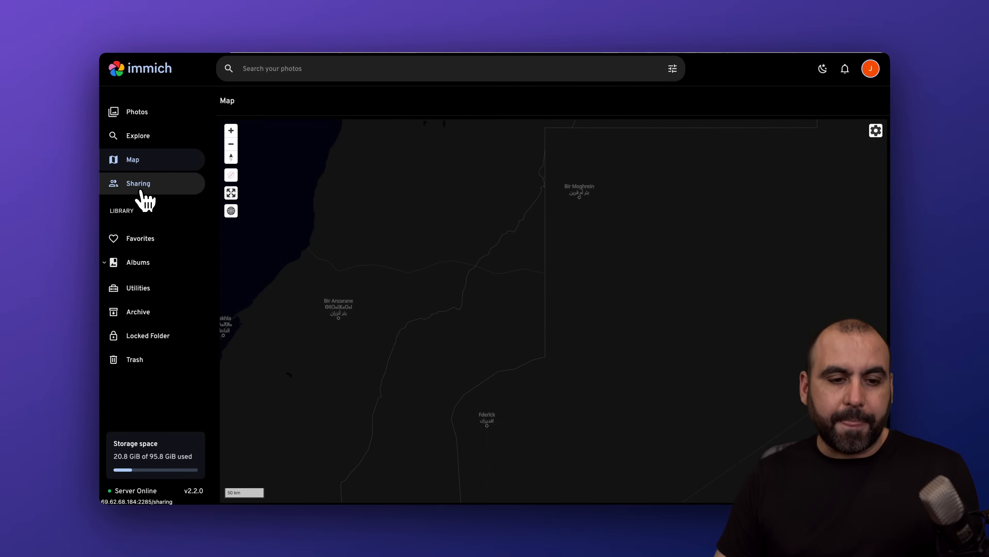
# Visit the Sharing and Favorites pages and land on the empty Albums page.
pyautogui.click(138, 183)
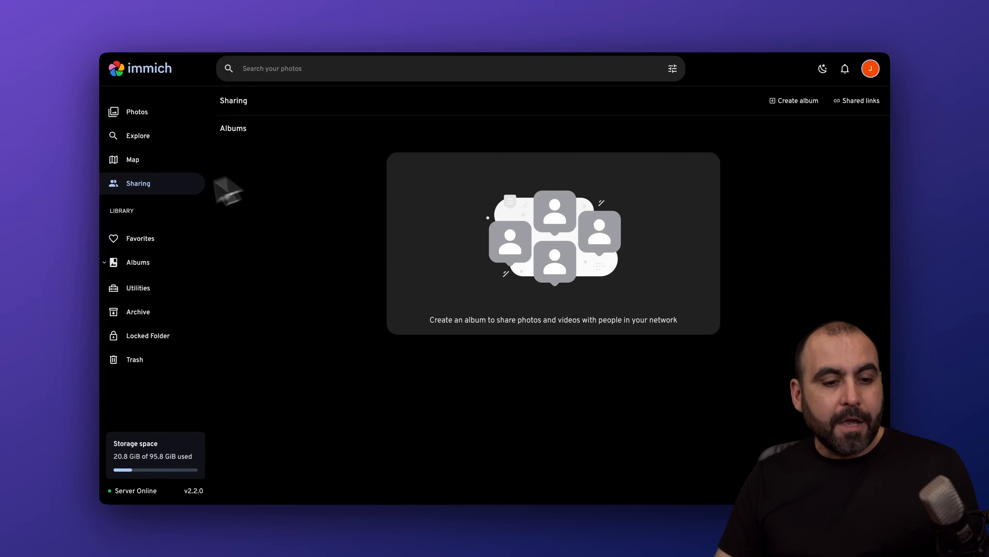
pyautogui.click(141, 238)
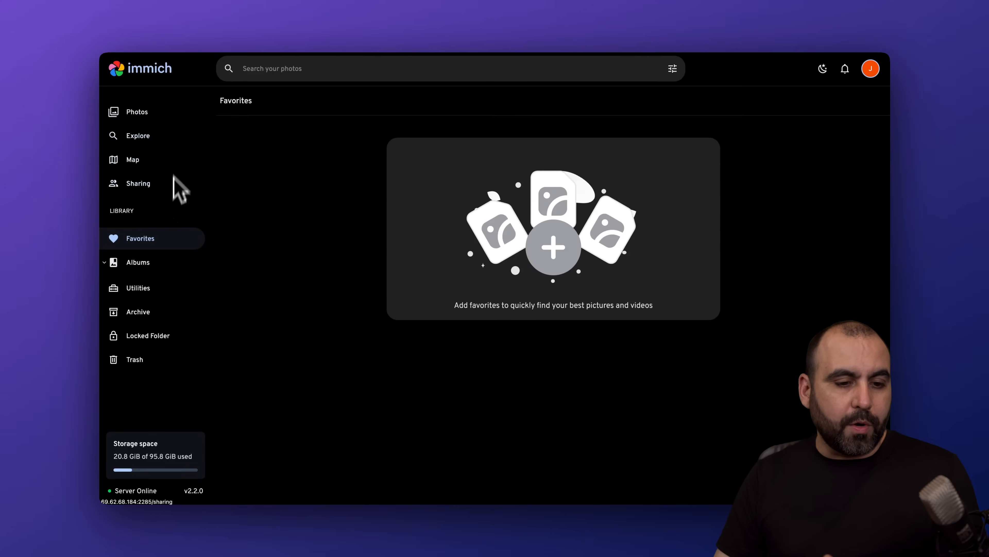
pyautogui.click(138, 262)
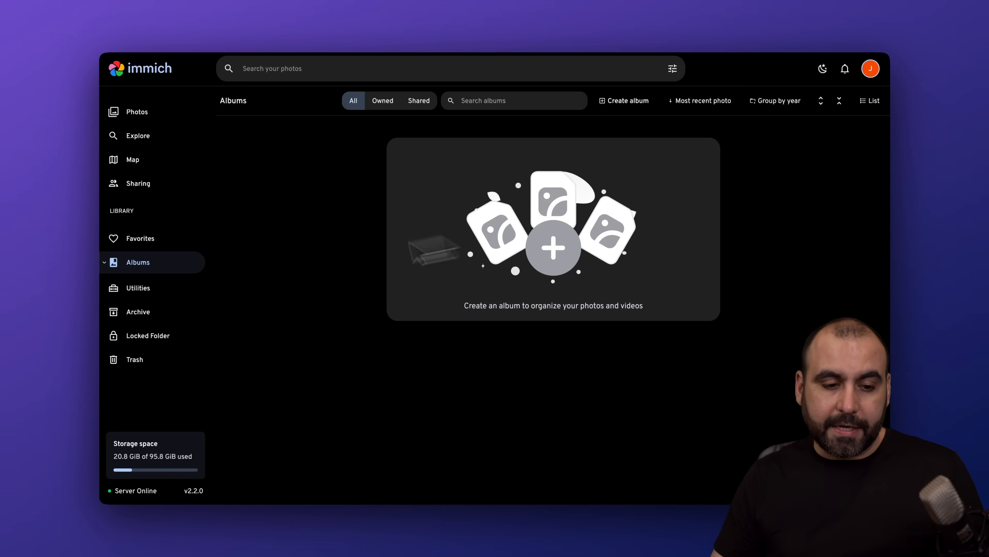
# Look over the Utilities page and move to the empty Archive page.
pyautogui.click(139, 287)
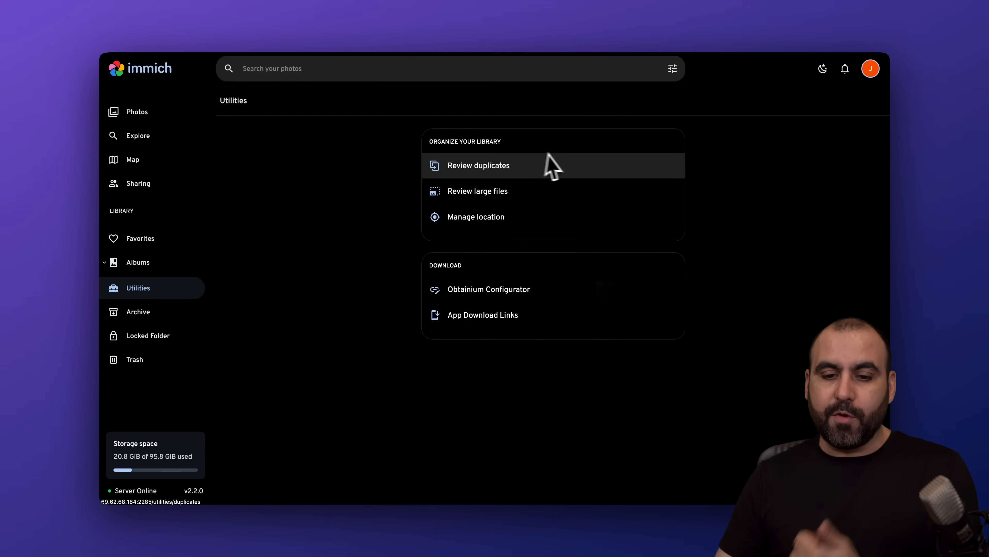
pyautogui.moveTo(562, 178)
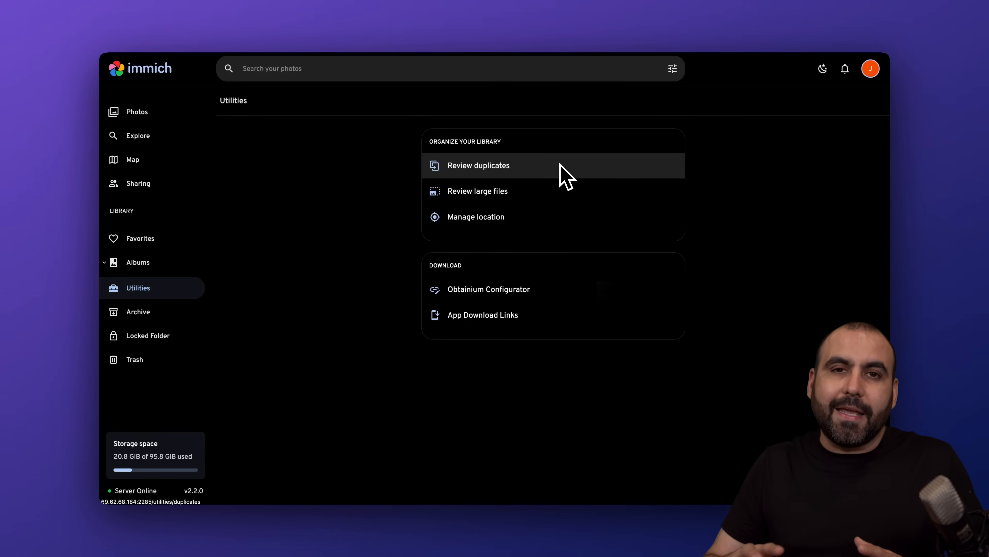
pyautogui.click(476, 216)
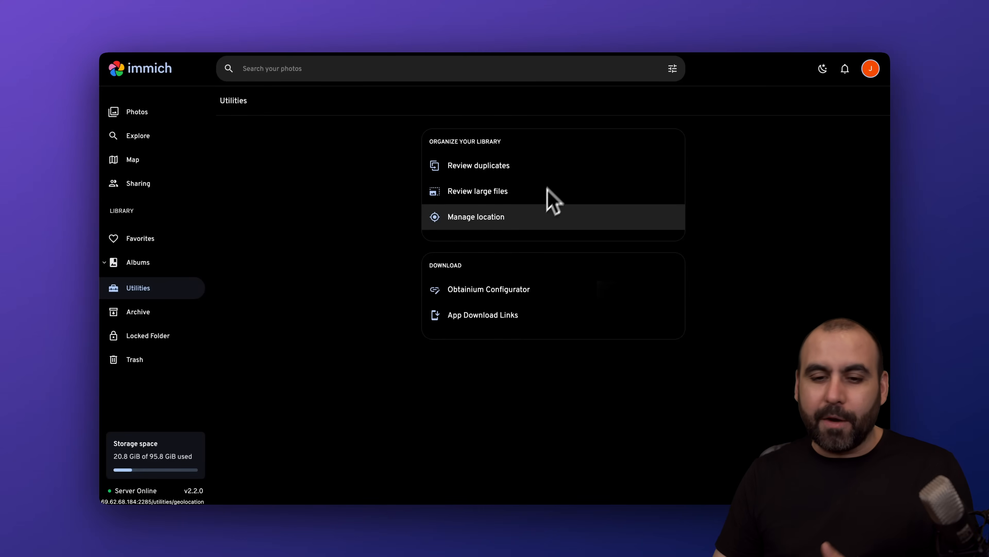
pyautogui.moveTo(553, 299)
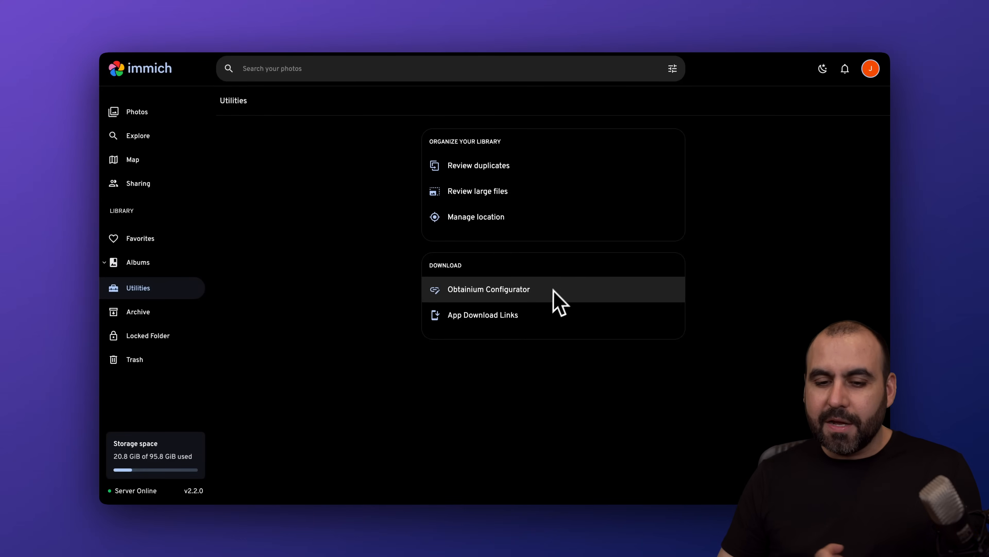
pyautogui.moveTo(440, 364)
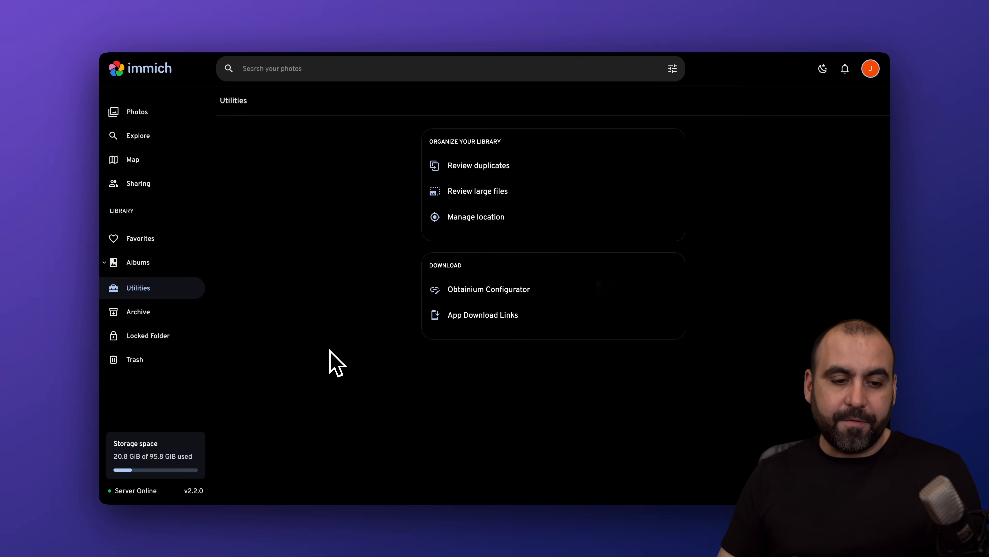
pyautogui.moveTo(158, 316)
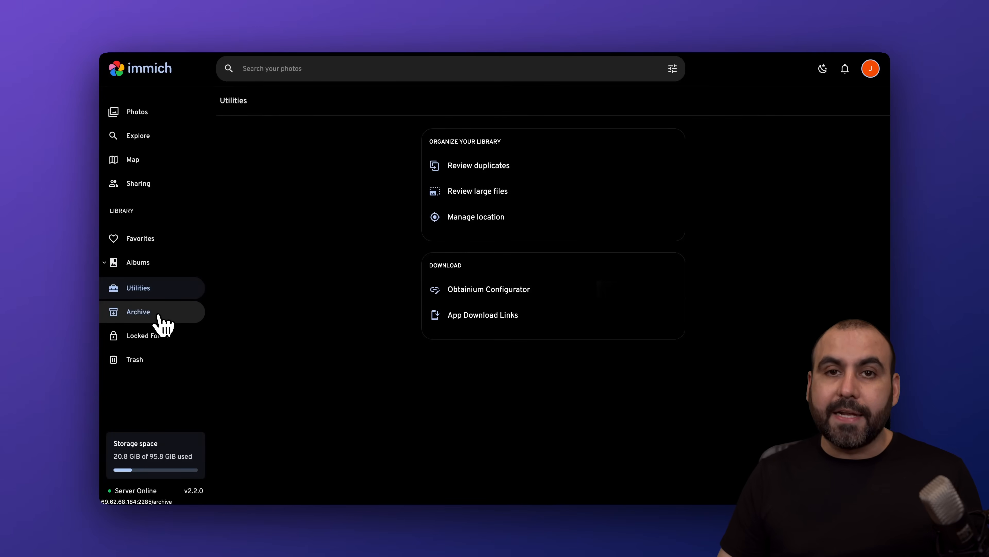
pyautogui.click(138, 312)
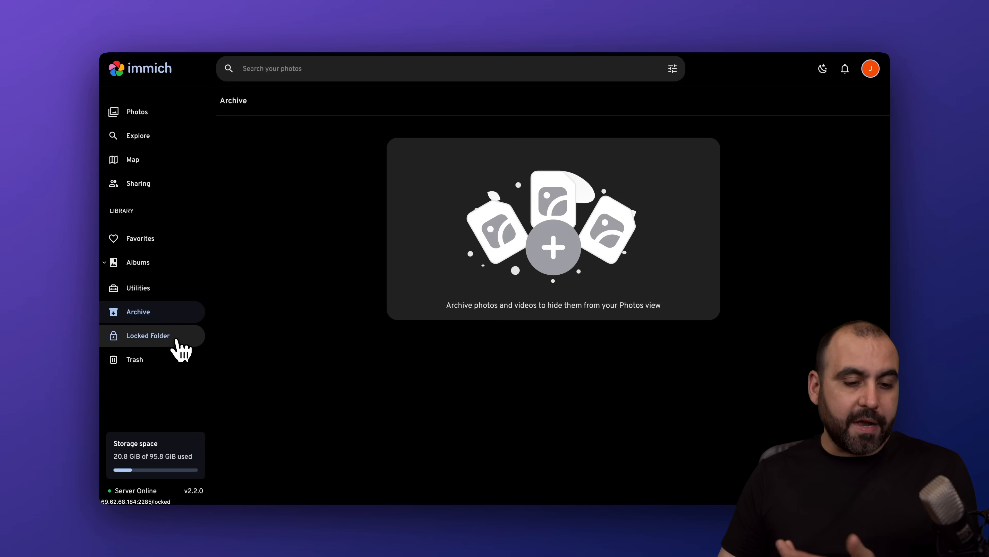
pyautogui.click(148, 335)
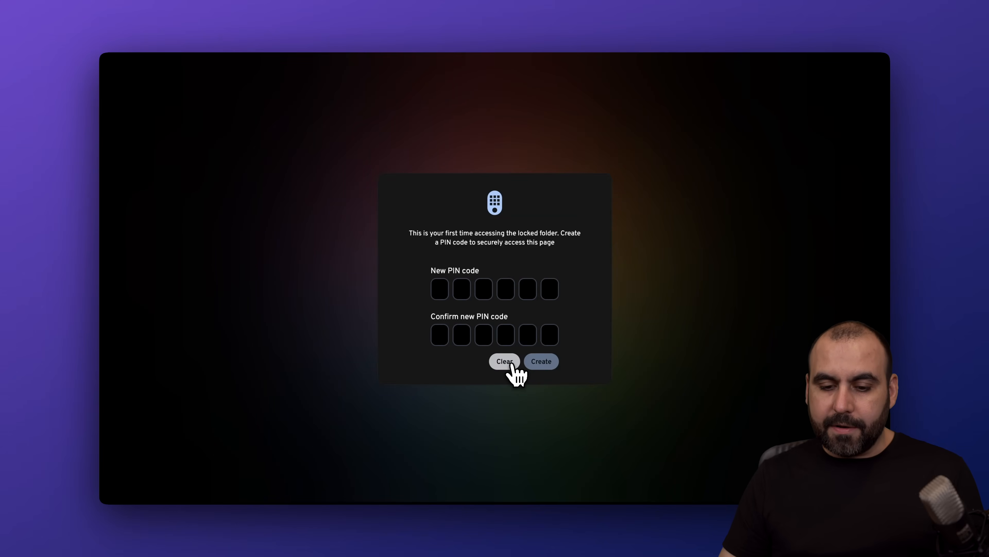
pyautogui.moveTo(568, 358)
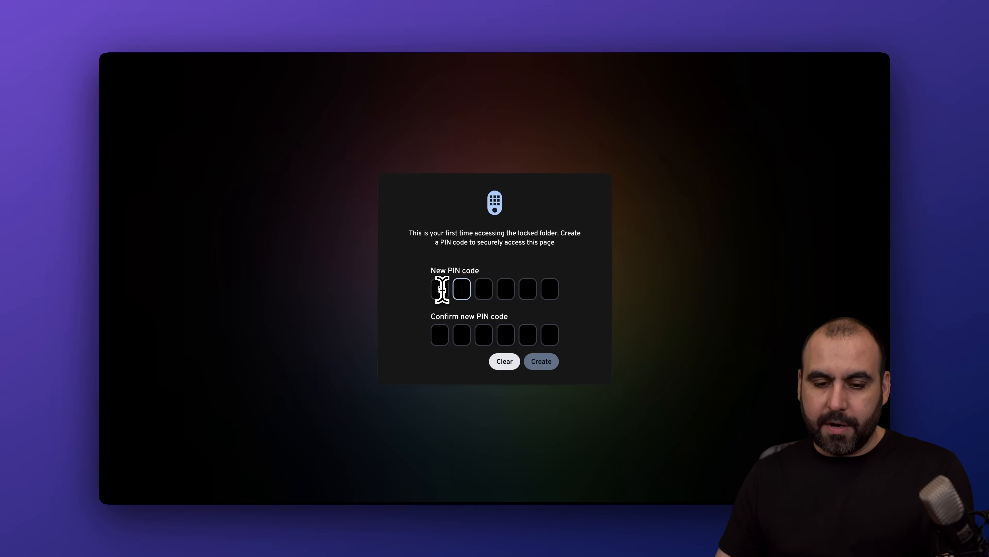
pyautogui.click(542, 361)
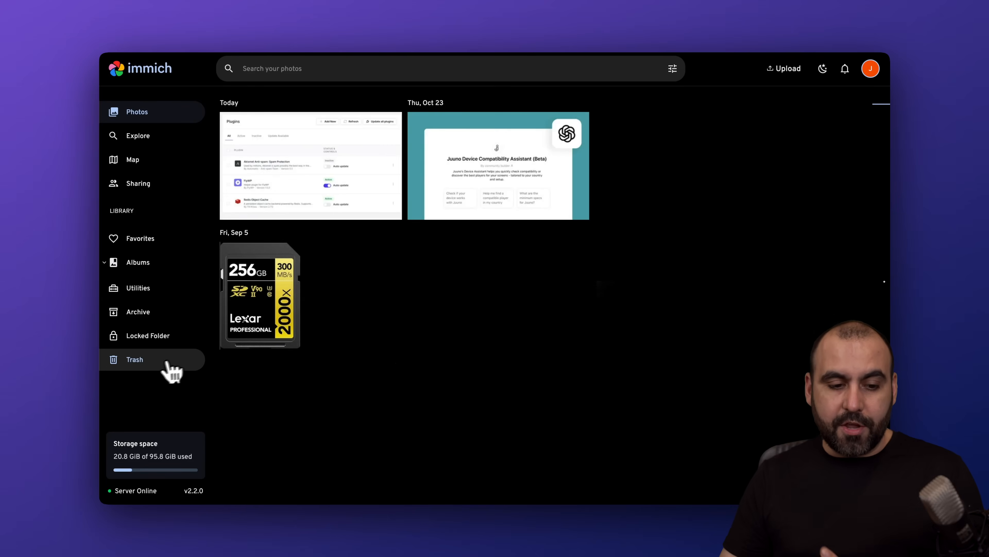
pyautogui.moveTo(684, 192)
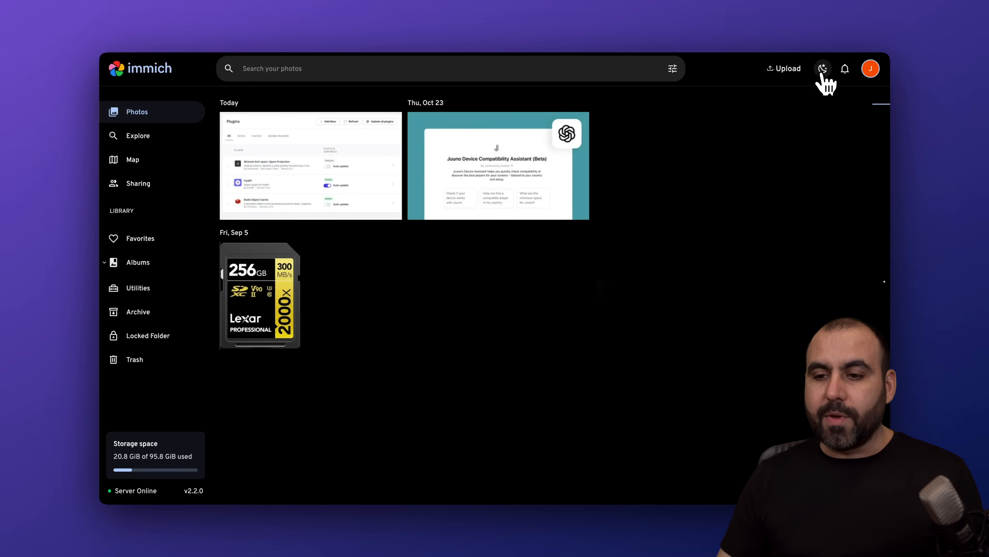
pyautogui.moveTo(871, 69)
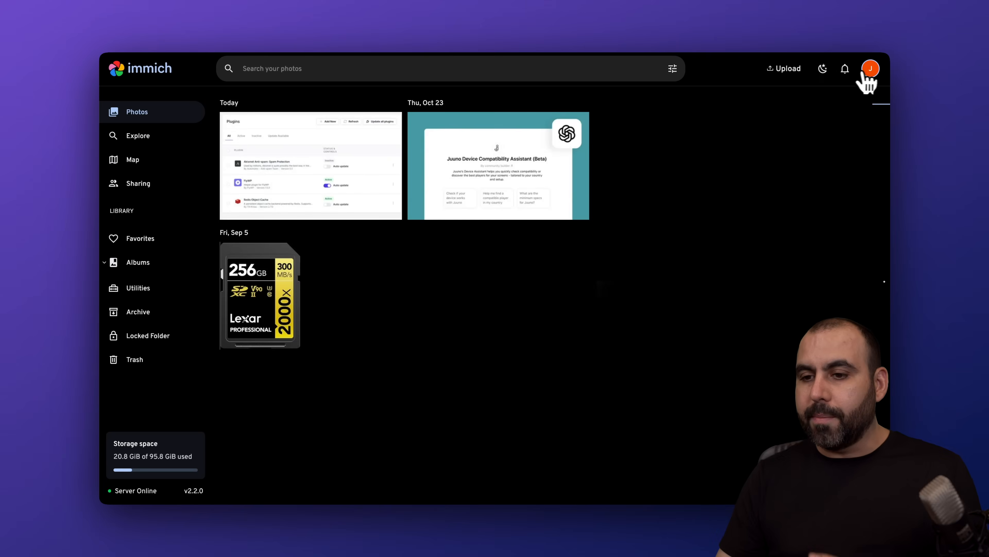
# Scroll through the Account Settings sections and reopen the avatar menu.
pyautogui.click(871, 68)
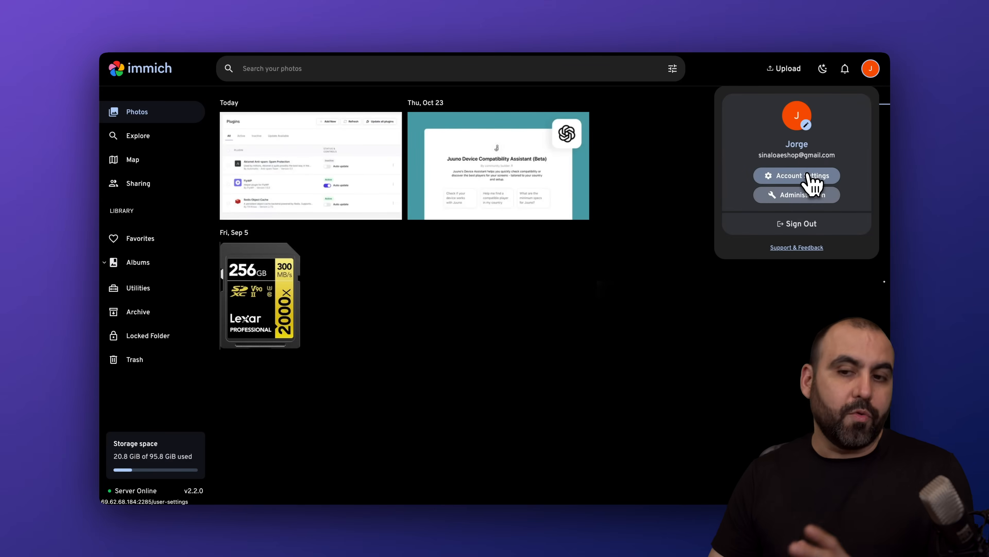
pyautogui.click(797, 175)
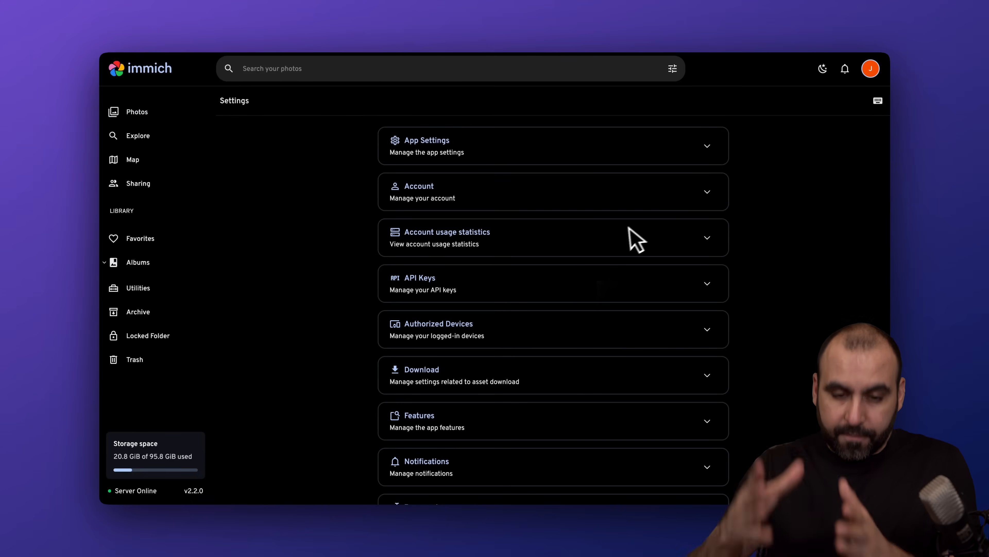
pyautogui.moveTo(557, 192)
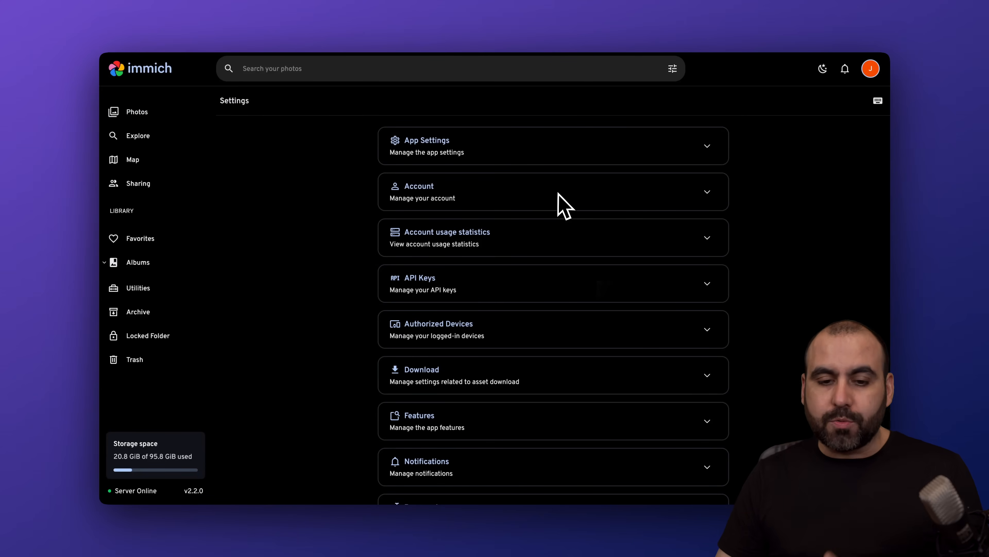
pyautogui.scroll(-3)
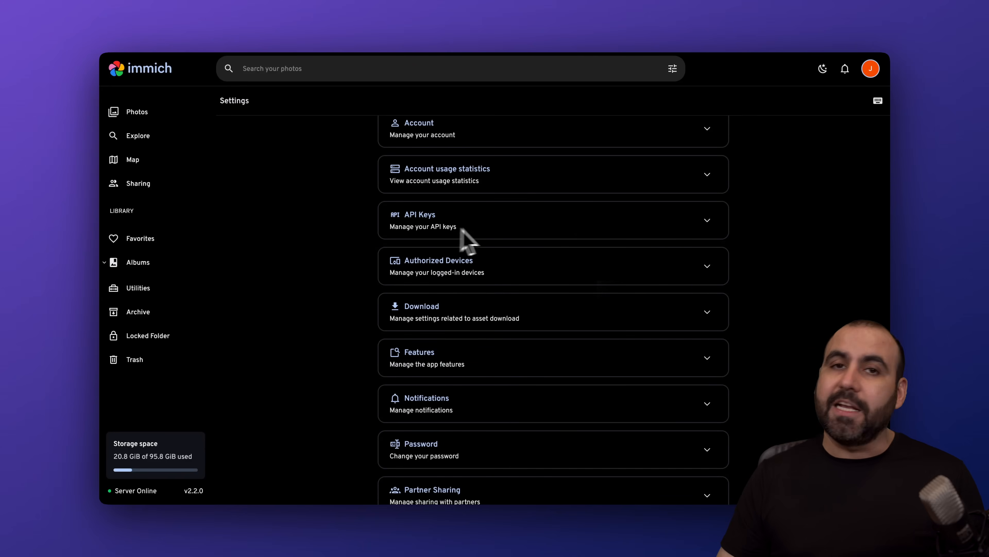
pyautogui.moveTo(490, 242)
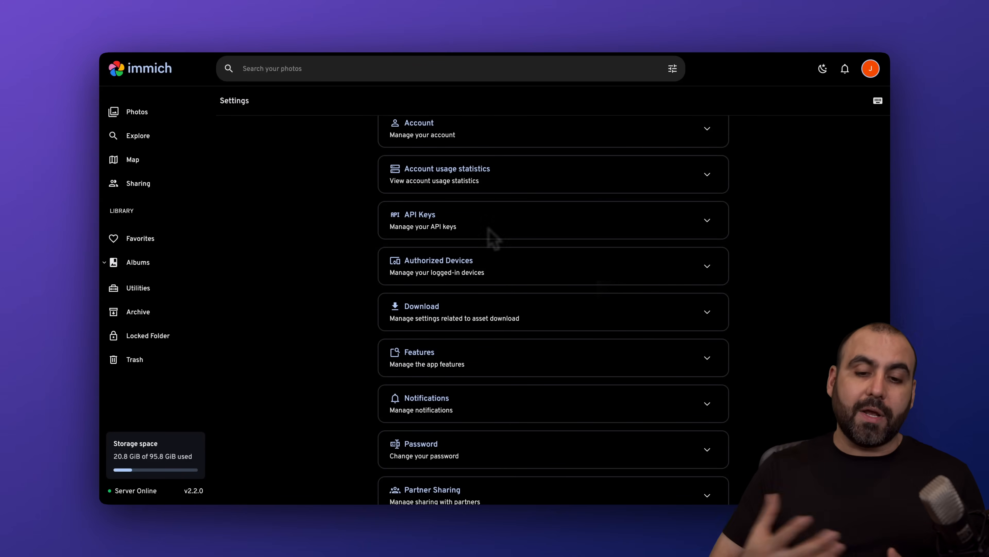
pyautogui.moveTo(477, 313)
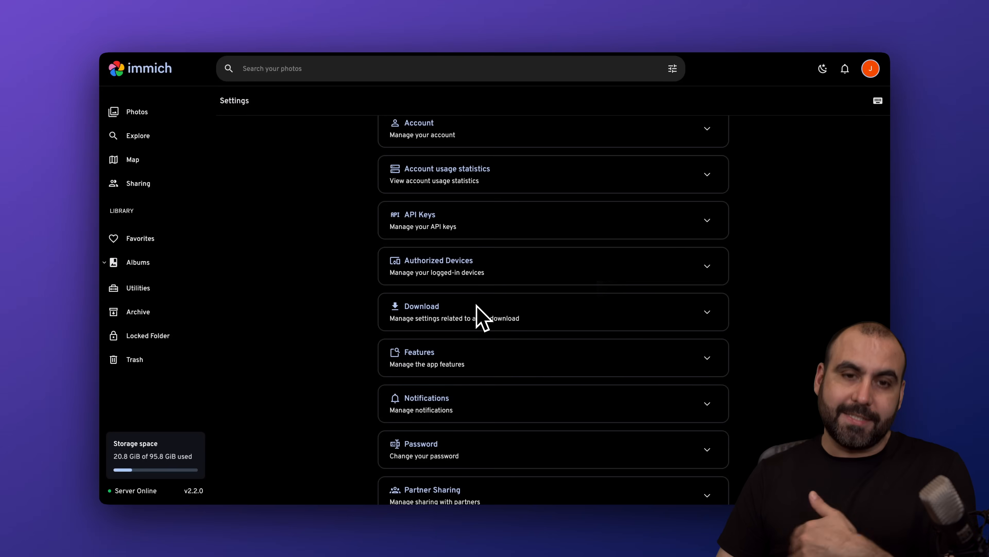
pyautogui.moveTo(433, 329)
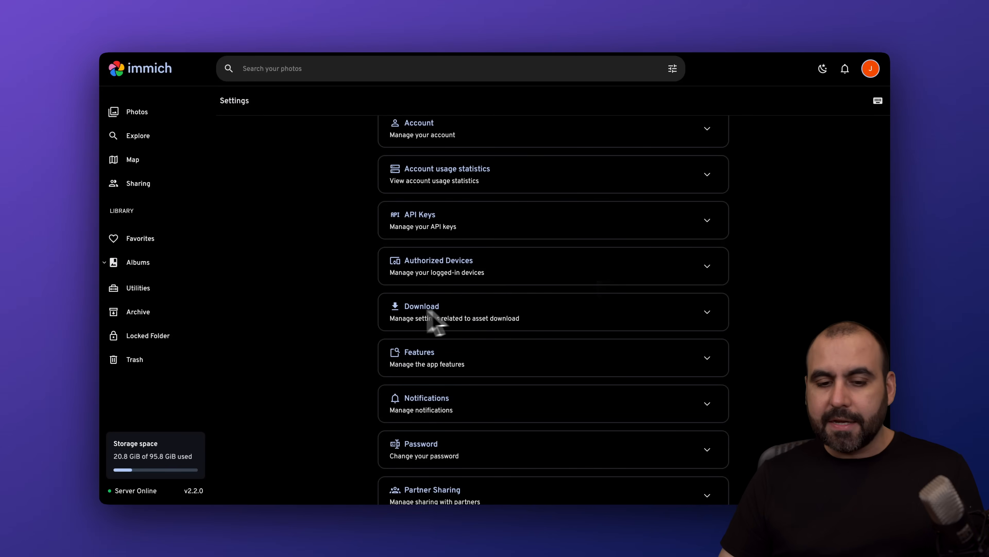
pyautogui.scroll(-3)
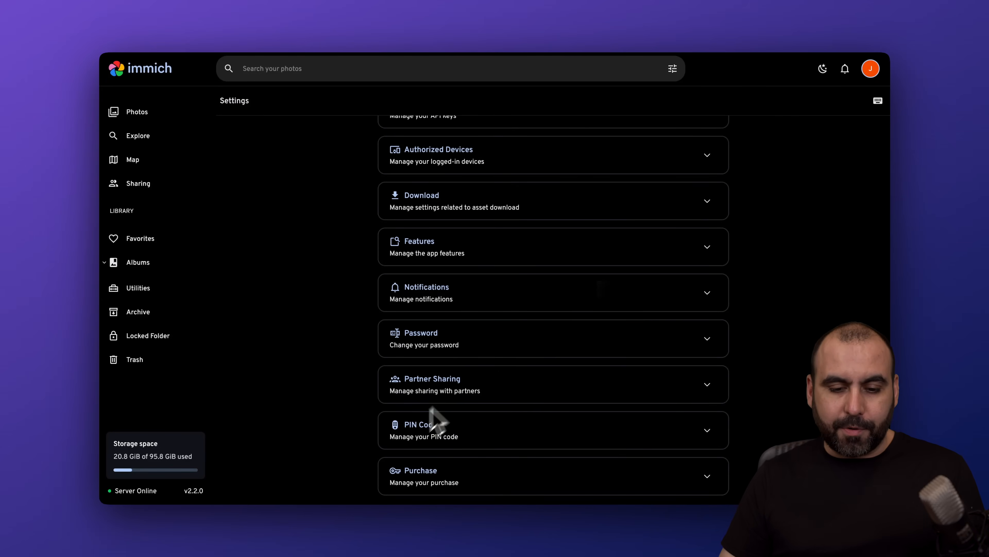
pyautogui.moveTo(522, 372)
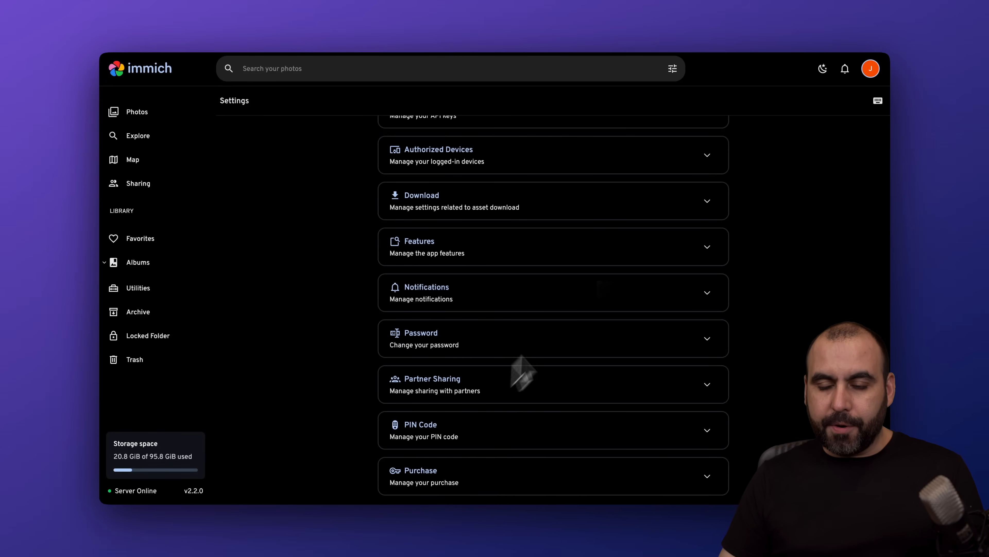
pyautogui.click(871, 68)
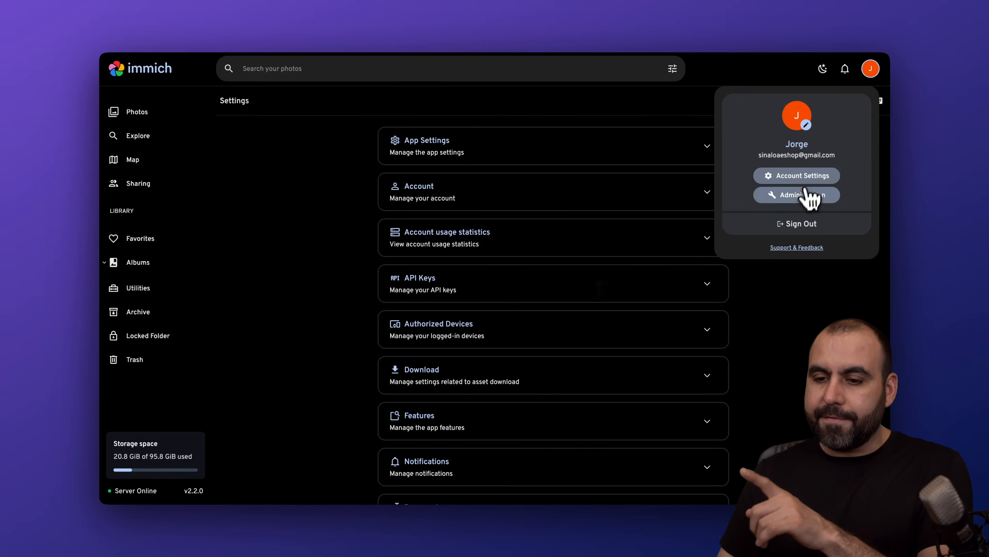
# Enter Administration and review the Jobs and system Settings pages.
pyautogui.click(797, 195)
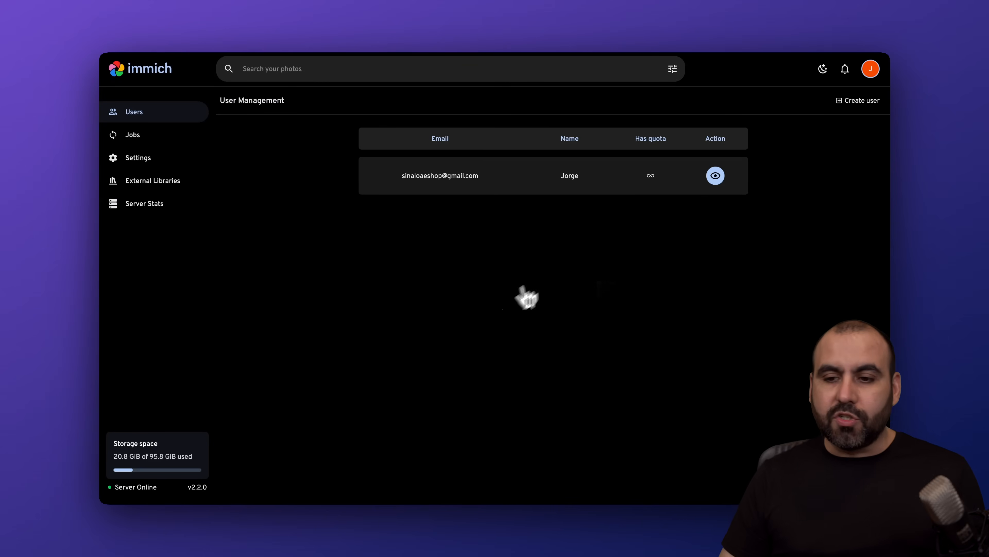
pyautogui.moveTo(864, 110)
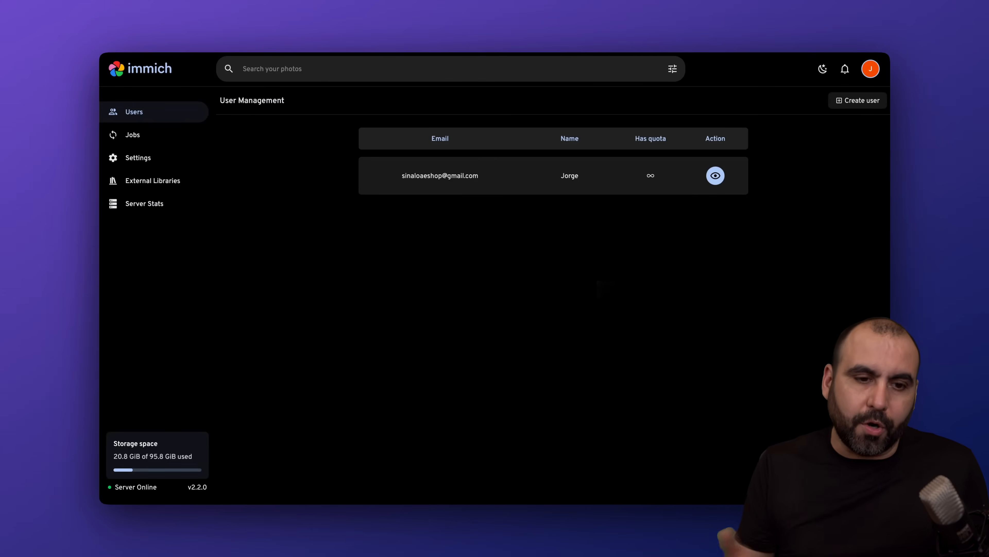
pyautogui.click(132, 135)
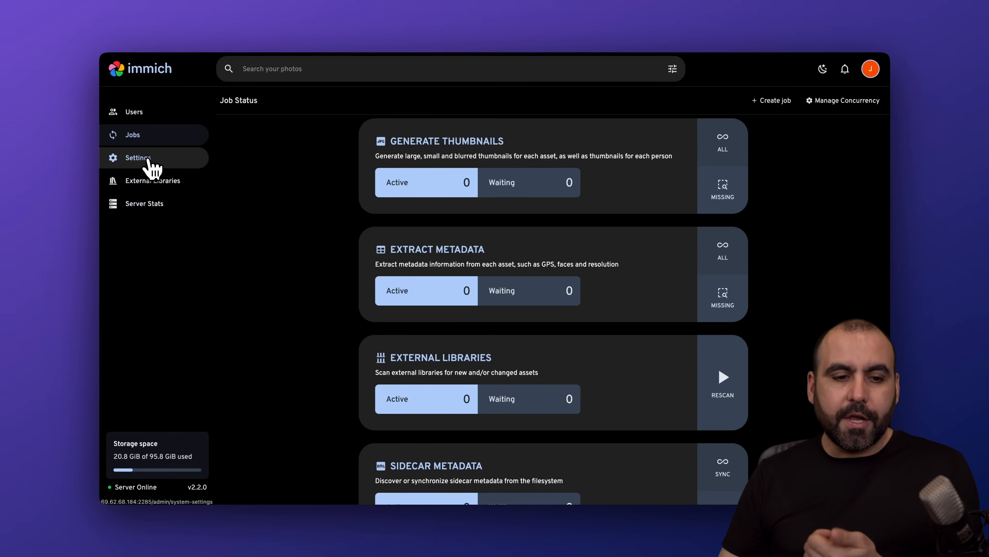
pyautogui.click(138, 158)
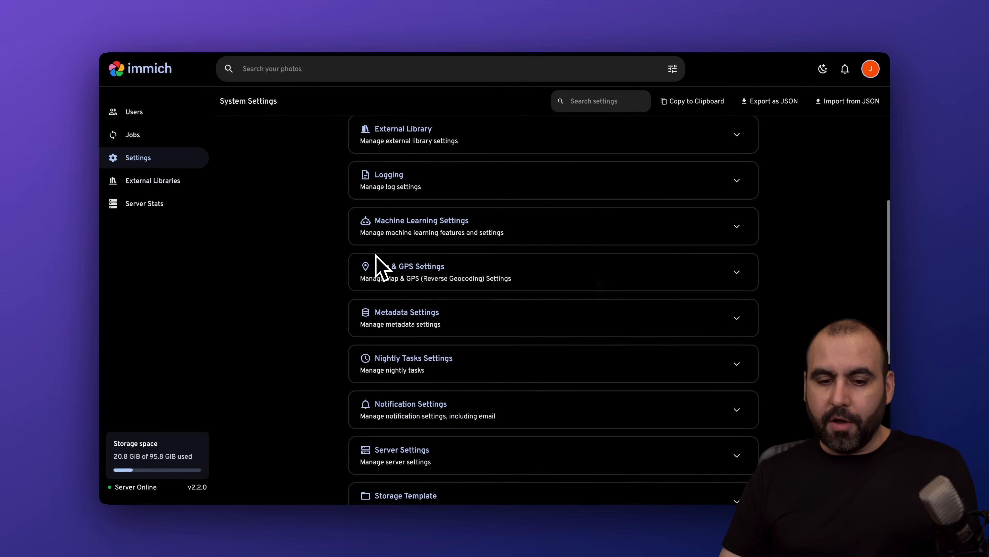
pyautogui.scroll(-3)
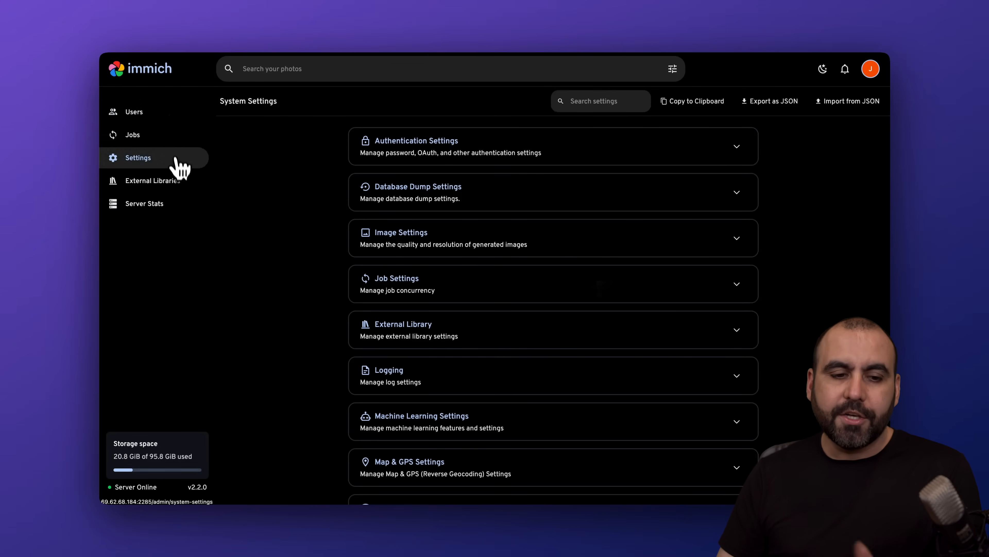
# Review External Libraries and Server Stats, returning to Users.
pyautogui.click(153, 181)
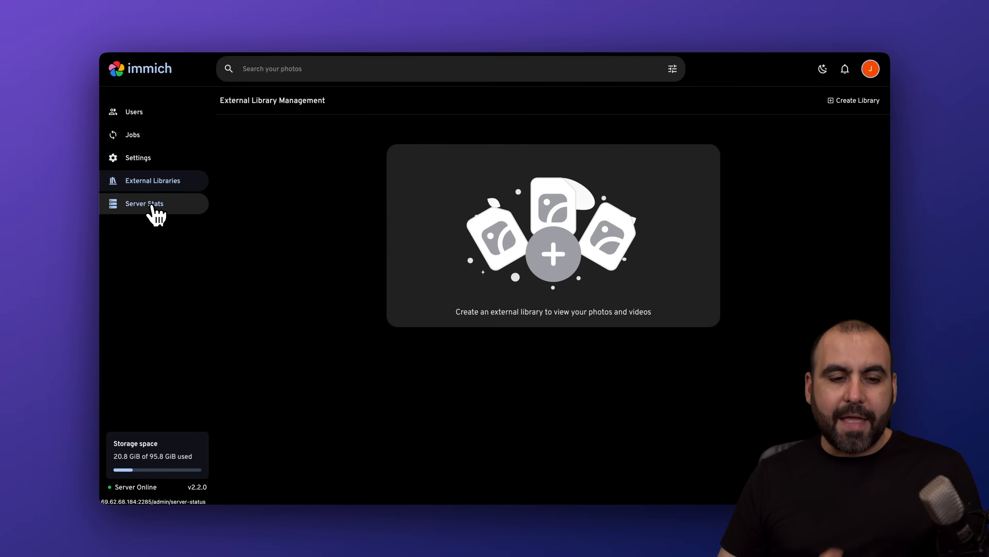
pyautogui.click(144, 204)
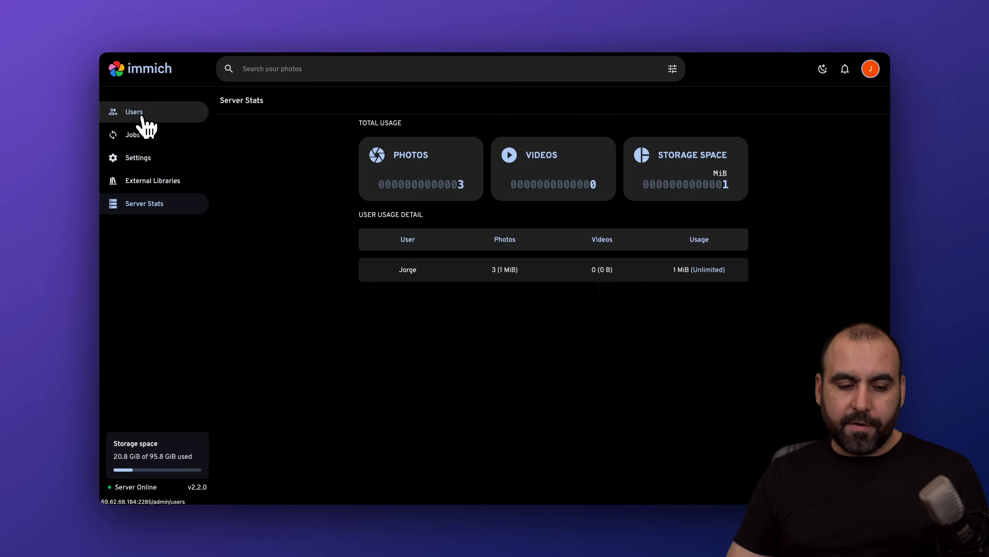
pyautogui.click(134, 112)
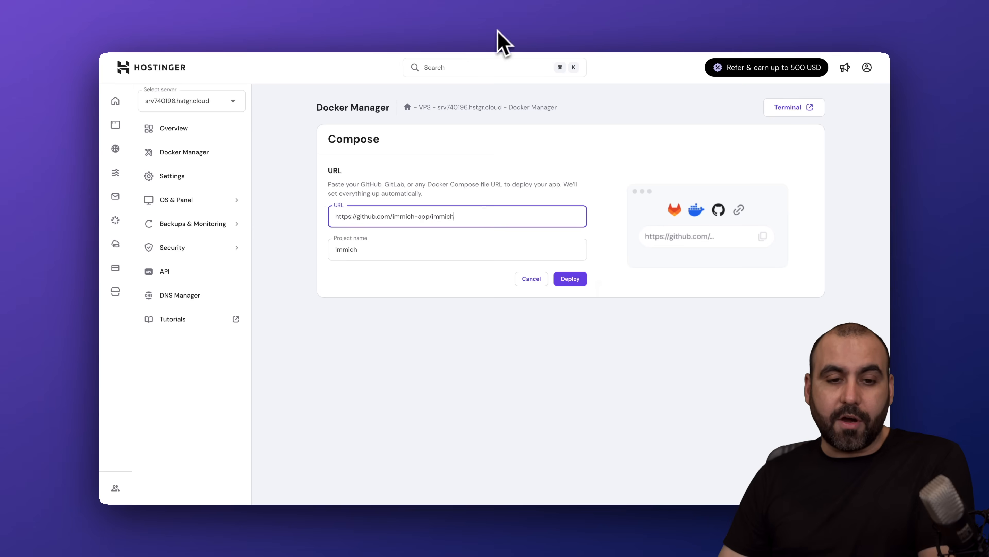
# Switch to the immich.app homepage tab.
pyautogui.click(174, 128)
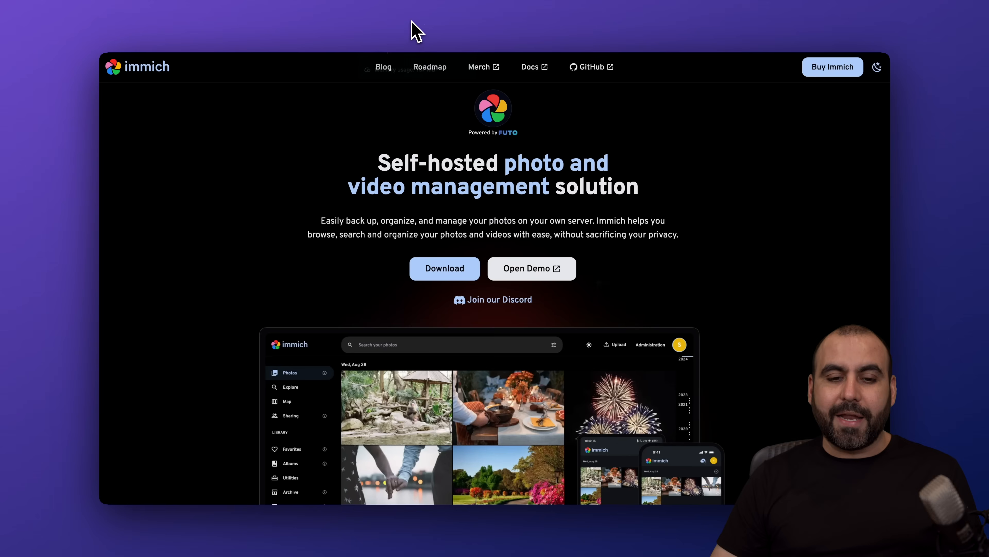
pyautogui.moveTo(204, 154)
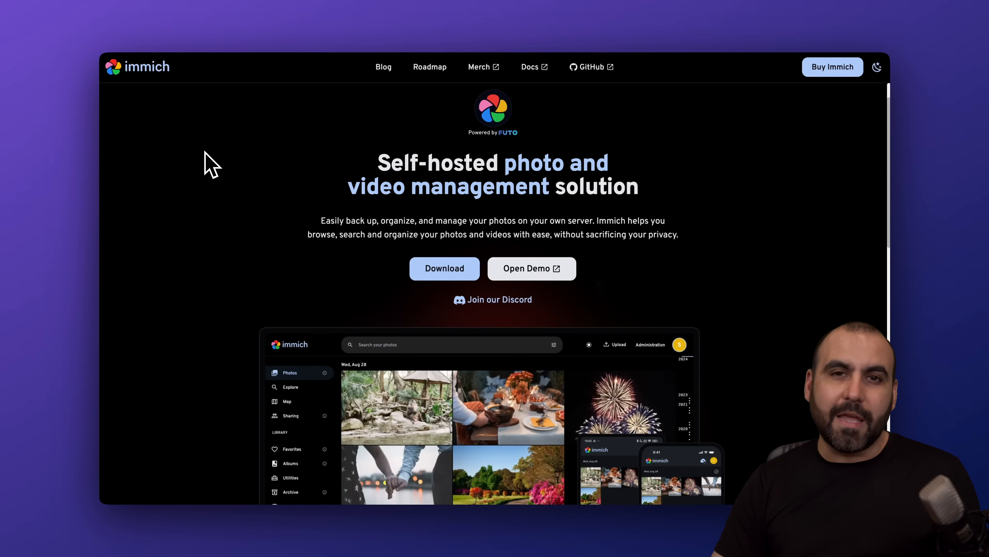